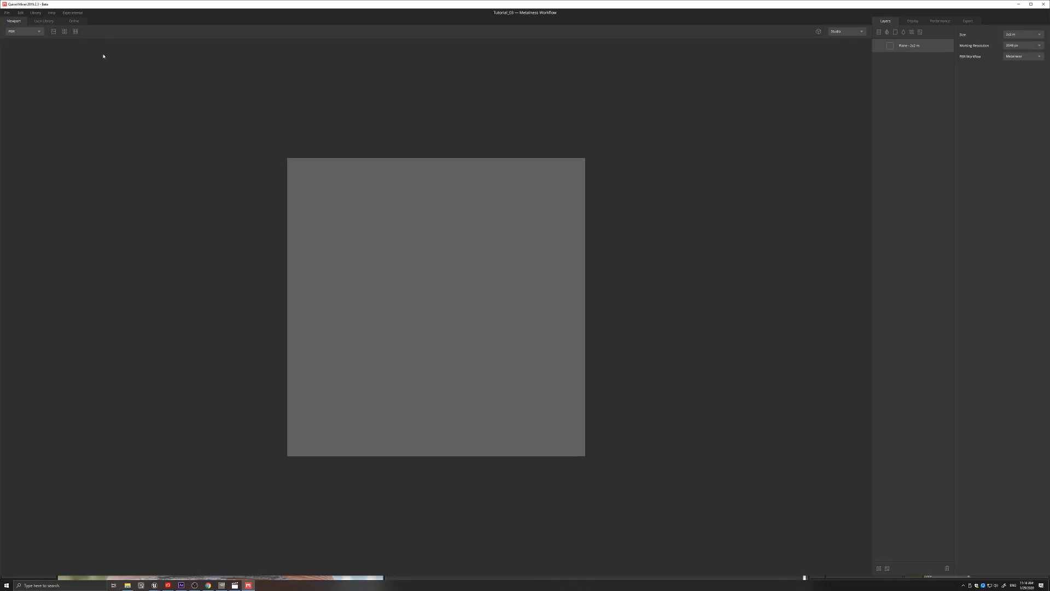
# Step: Add the Red Brick Wall surface from the Local Library as a new layer
pyautogui.click(42, 21)
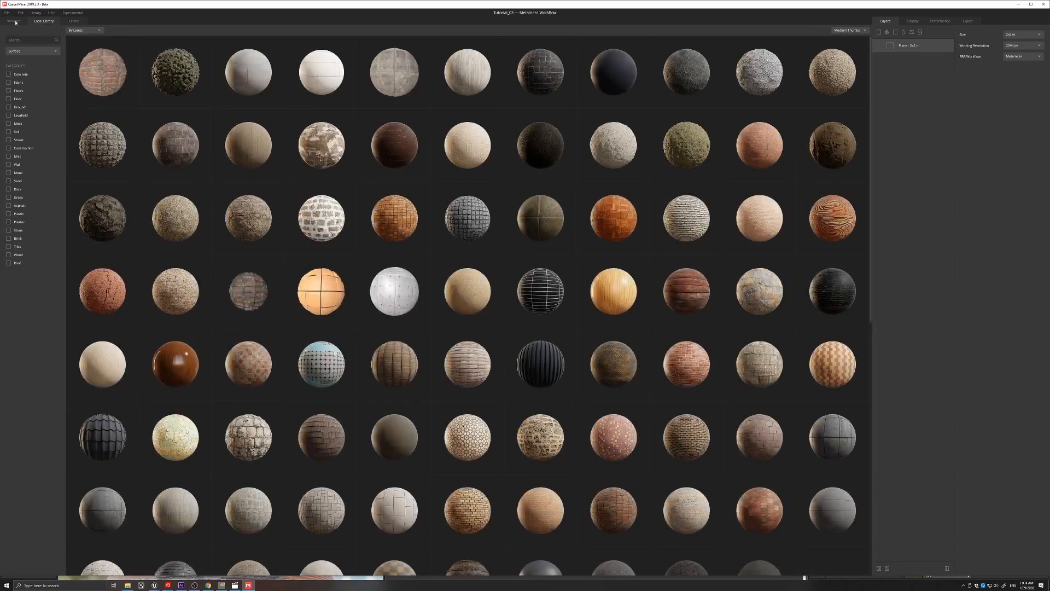
pyautogui.moveTo(758, 217)
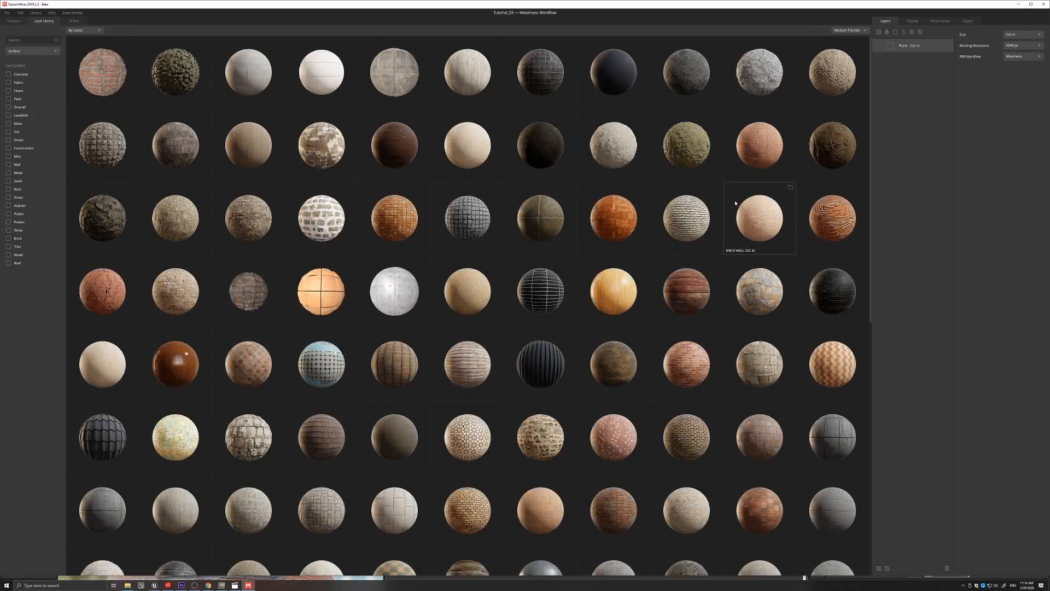
pyautogui.scroll(-3)
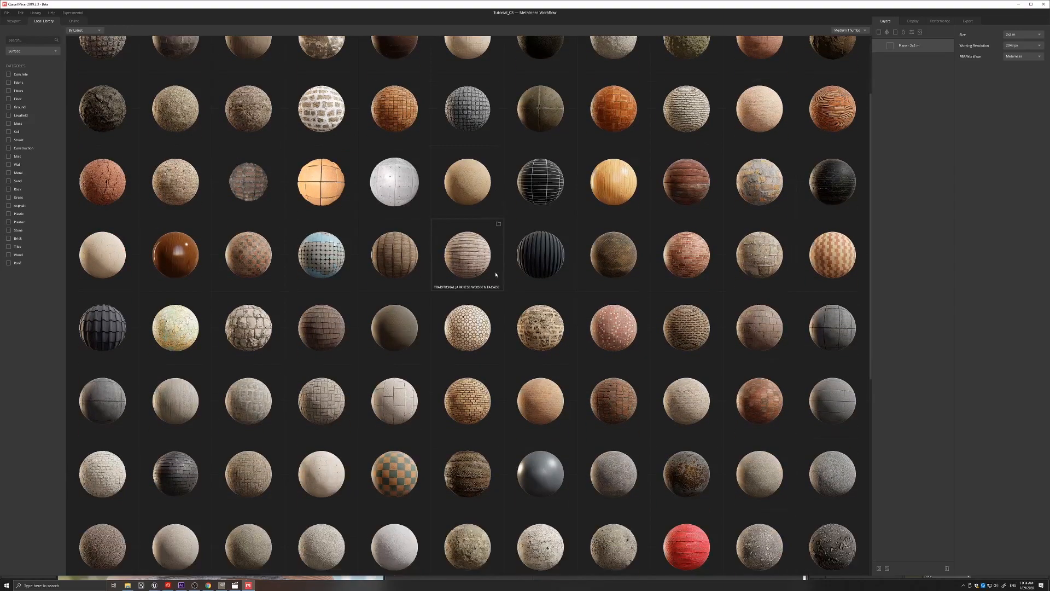
pyautogui.scroll(-3)
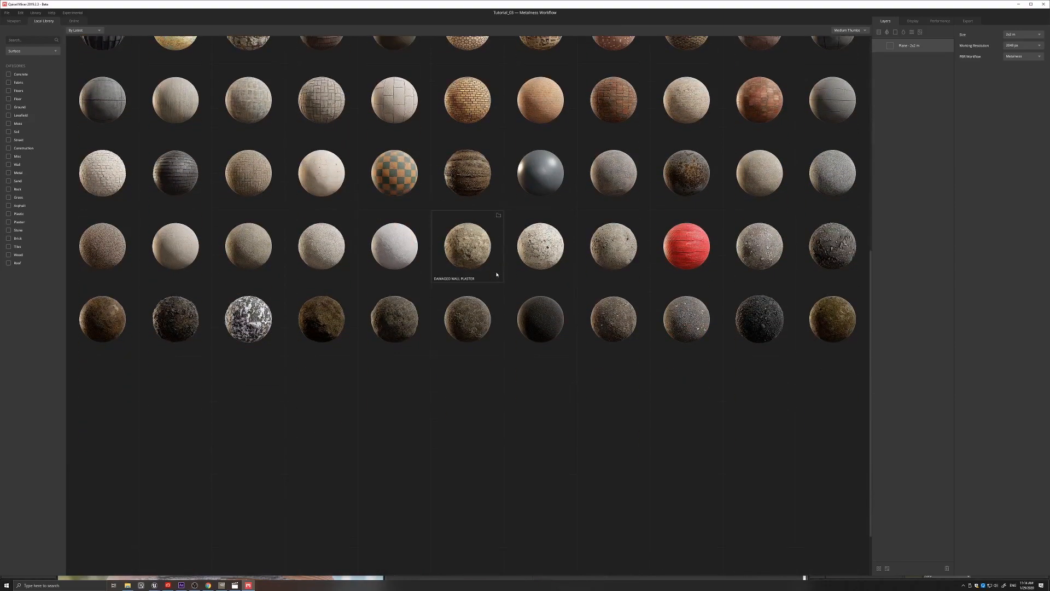
pyautogui.scroll(-3)
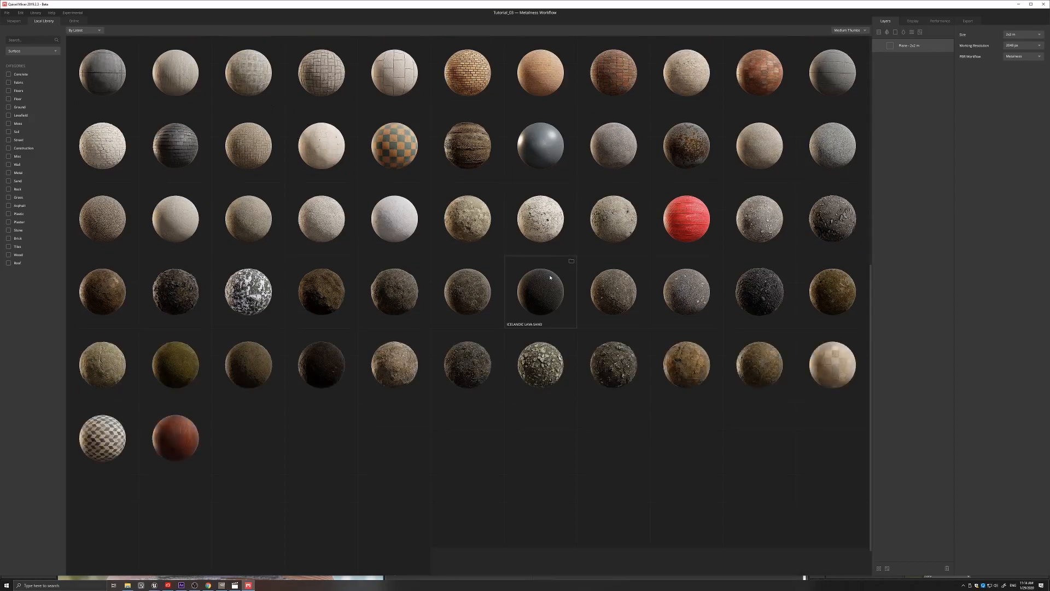
pyautogui.scroll(-3)
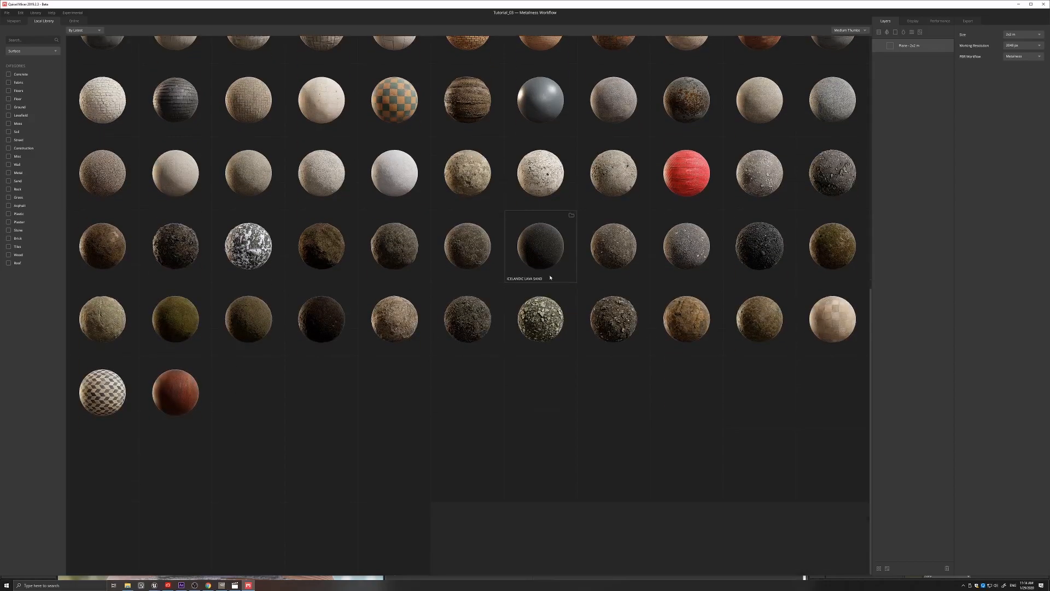
pyautogui.scroll(3)
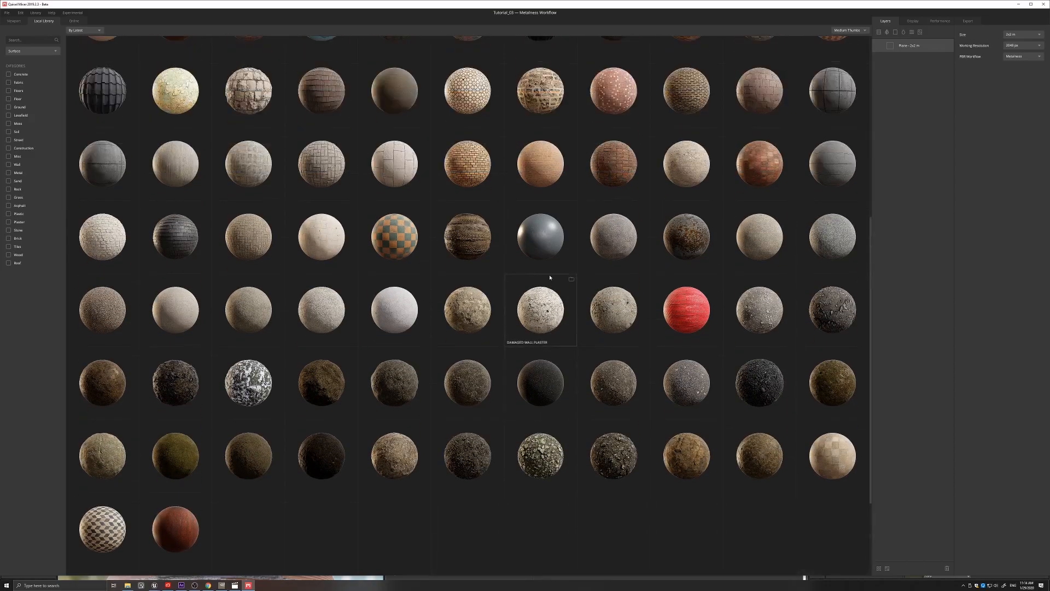
pyautogui.scroll(3)
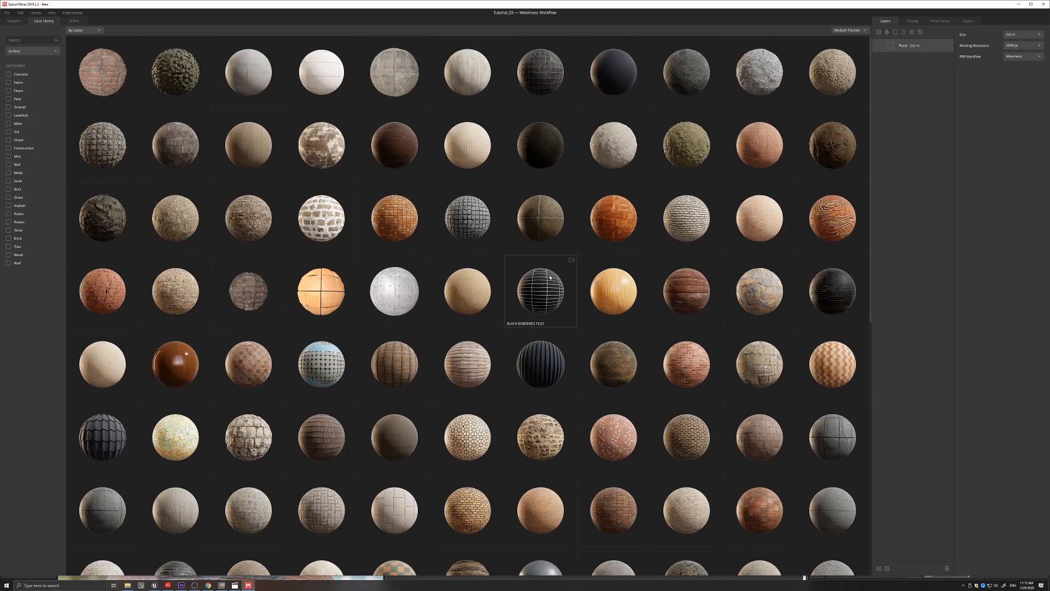
pyautogui.doubleClick(539, 290)
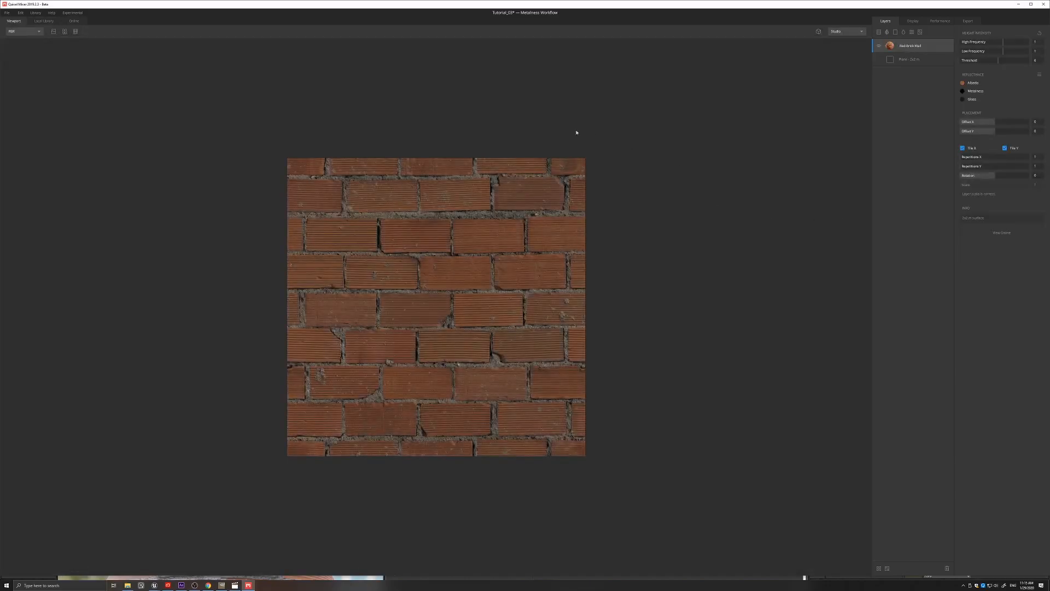
pyautogui.moveTo(588, 221)
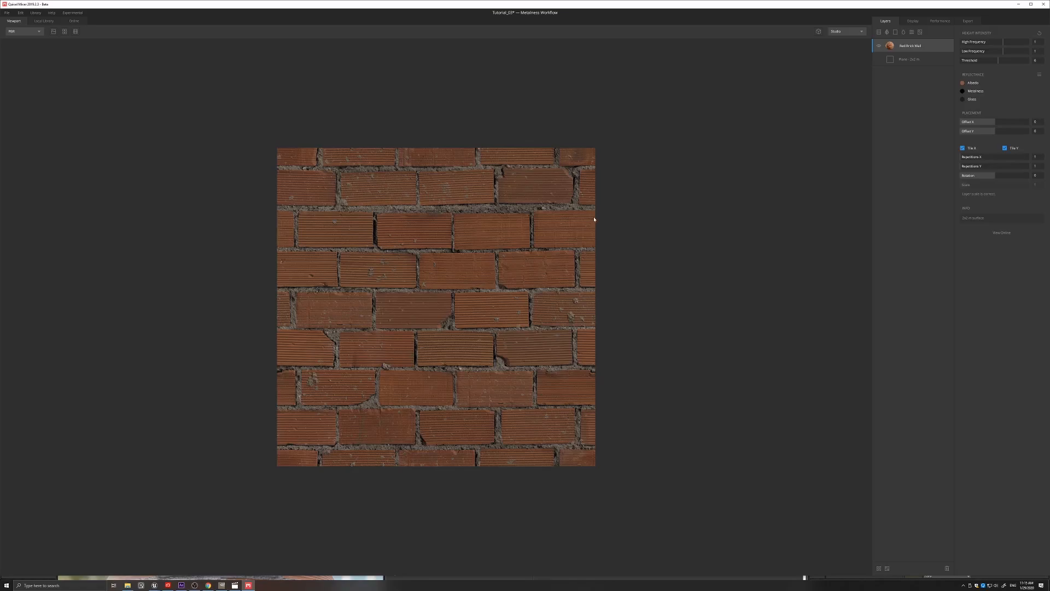
pyautogui.moveTo(636, 208)
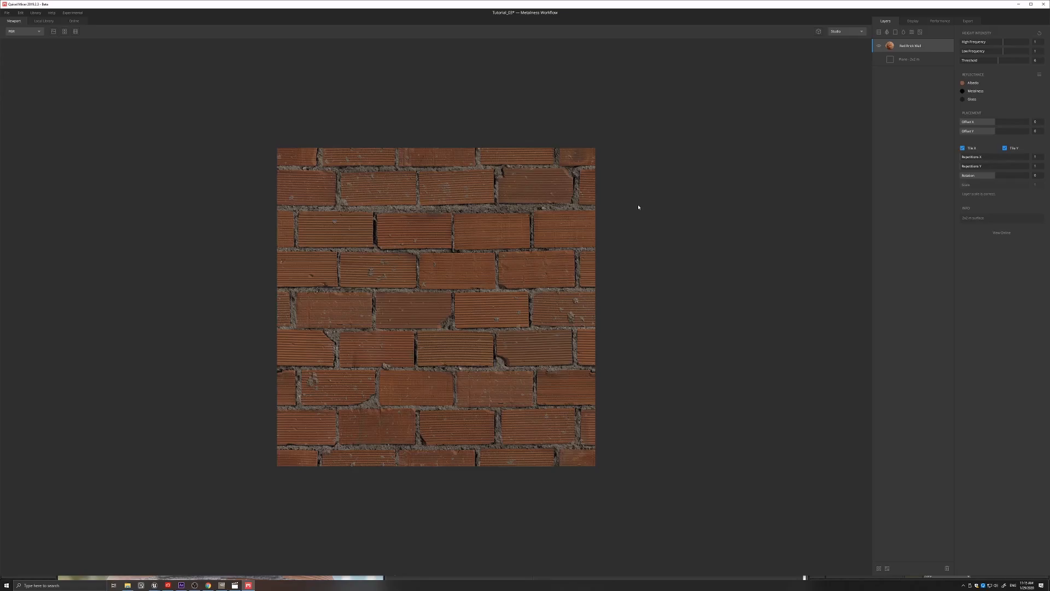
pyautogui.moveTo(630, 202)
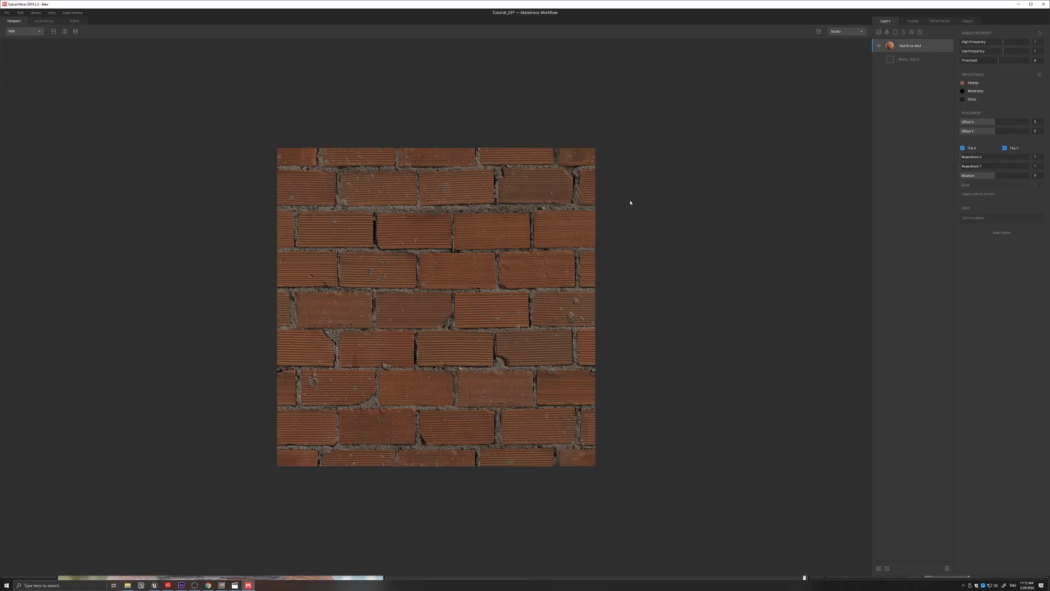
pyautogui.moveTo(390, 163)
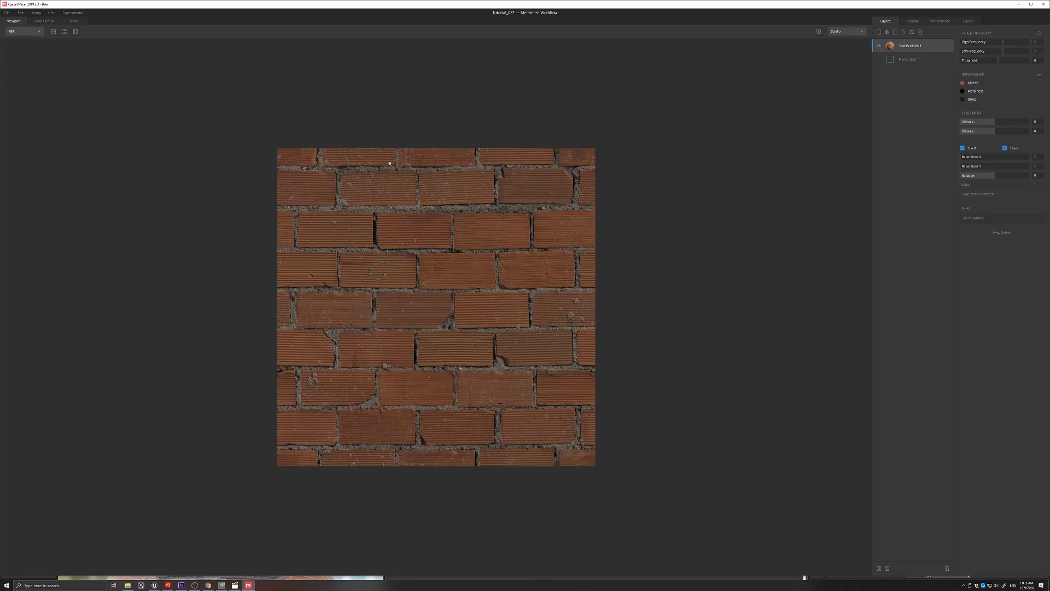
pyautogui.moveTo(272, 152)
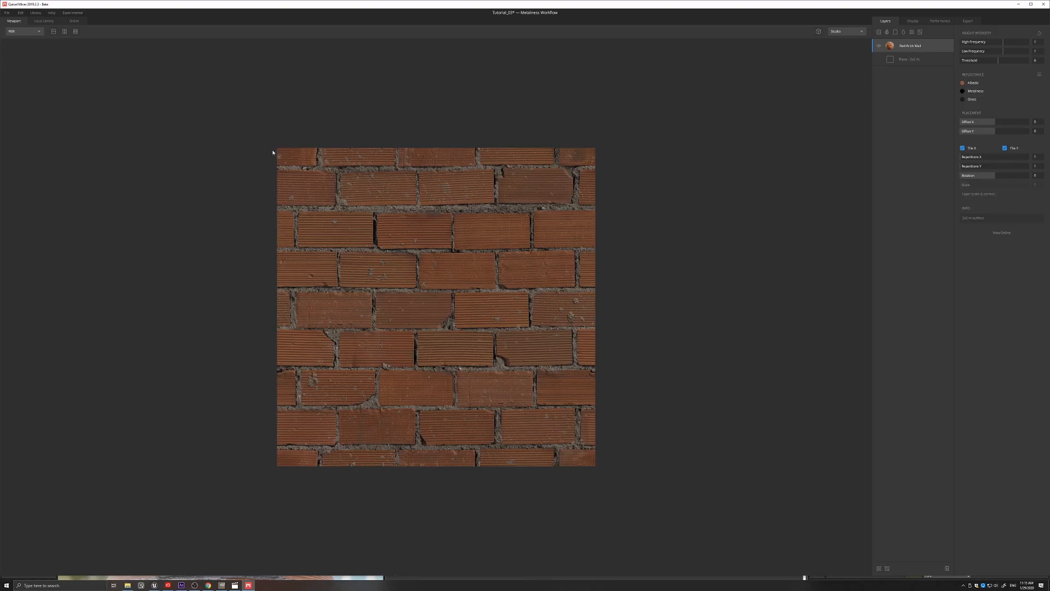
pyautogui.moveTo(296, 157)
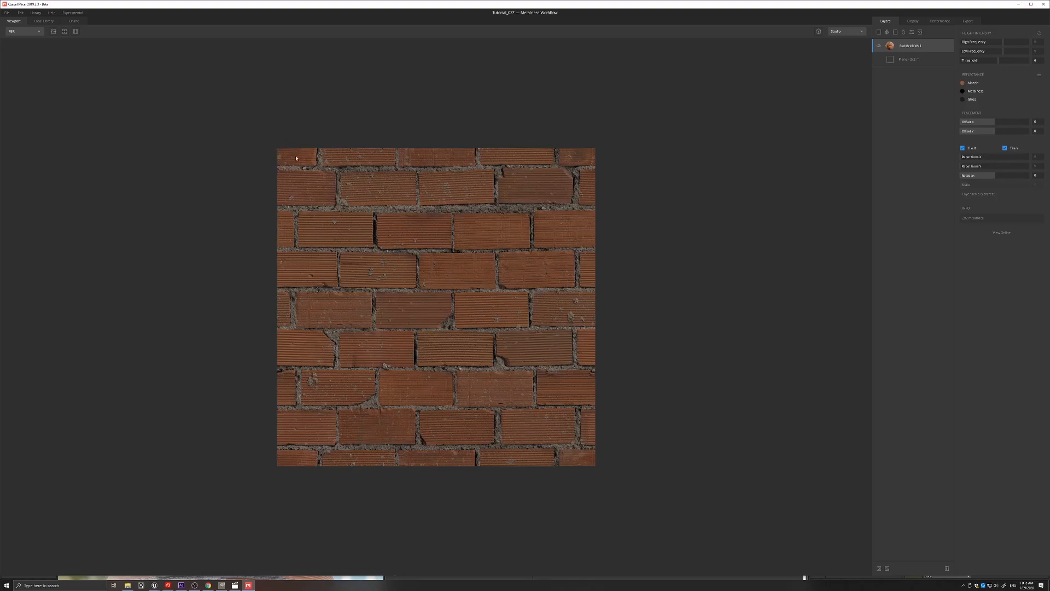
pyautogui.moveTo(422, 445)
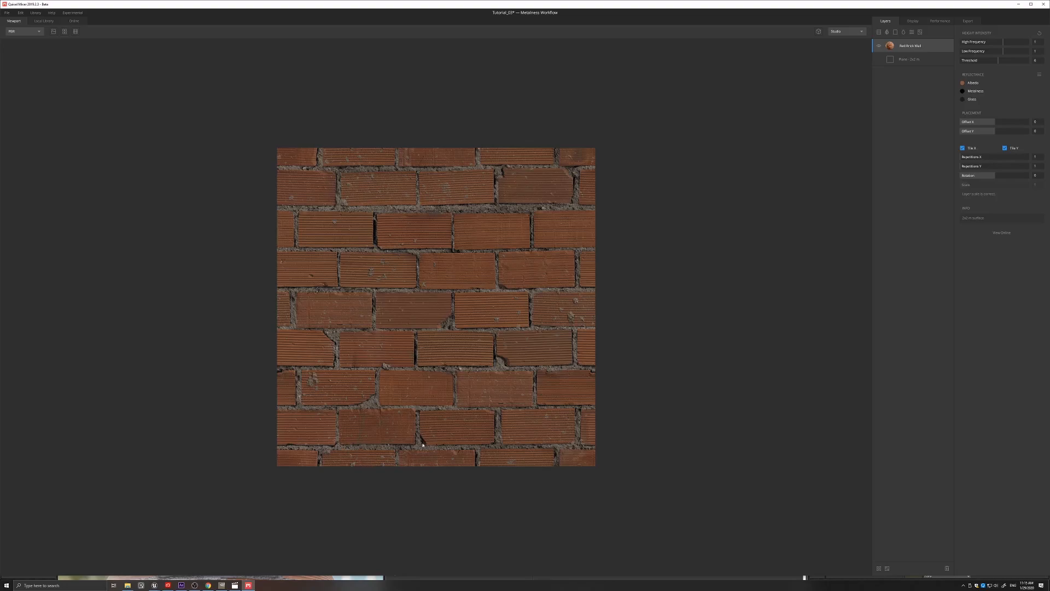
pyautogui.moveTo(660, 364)
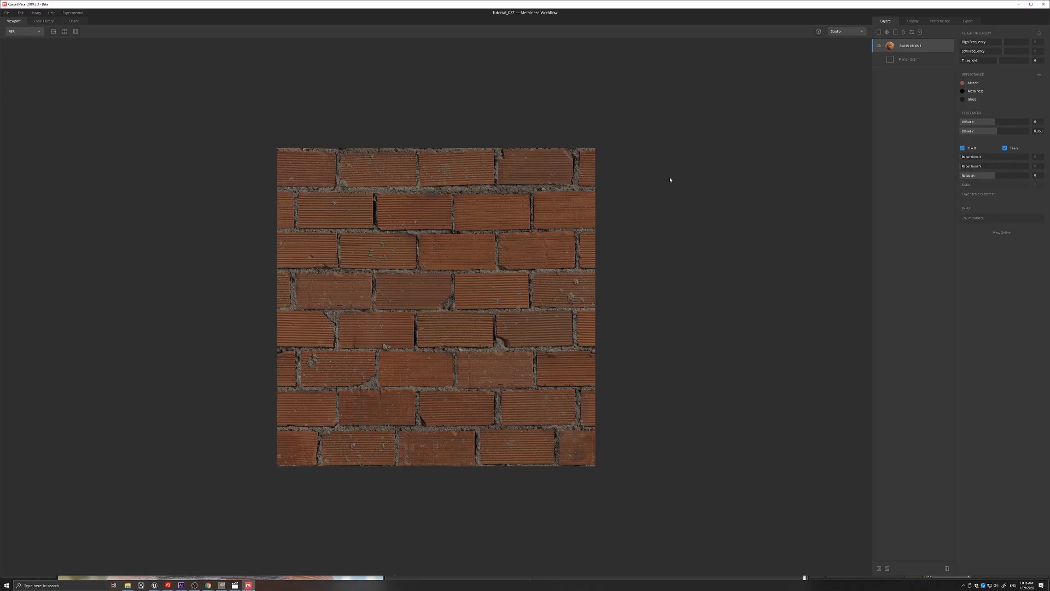
pyautogui.moveTo(294, 202)
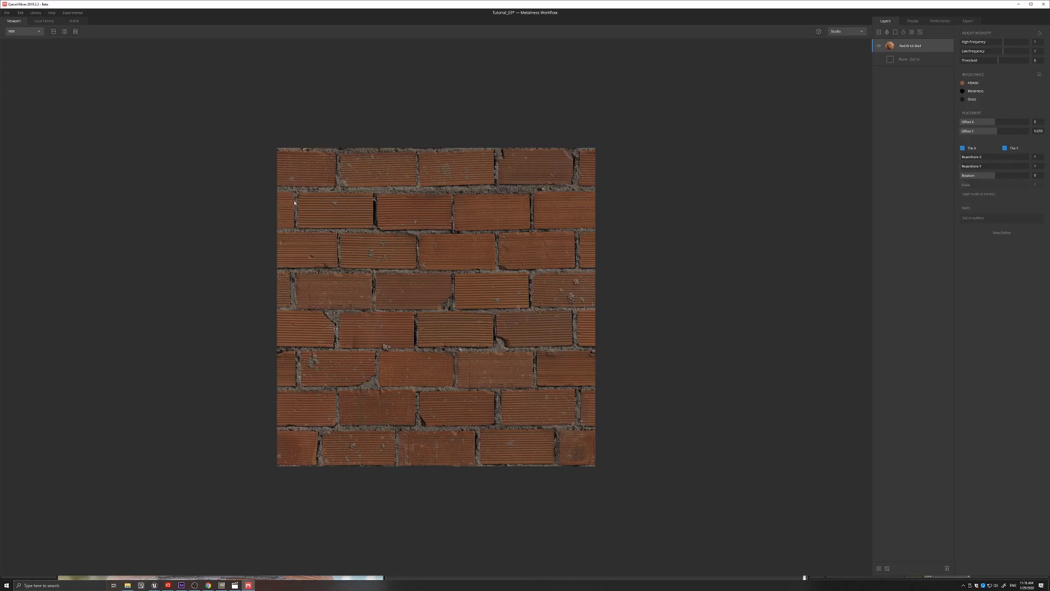
pyautogui.moveTo(495, 188)
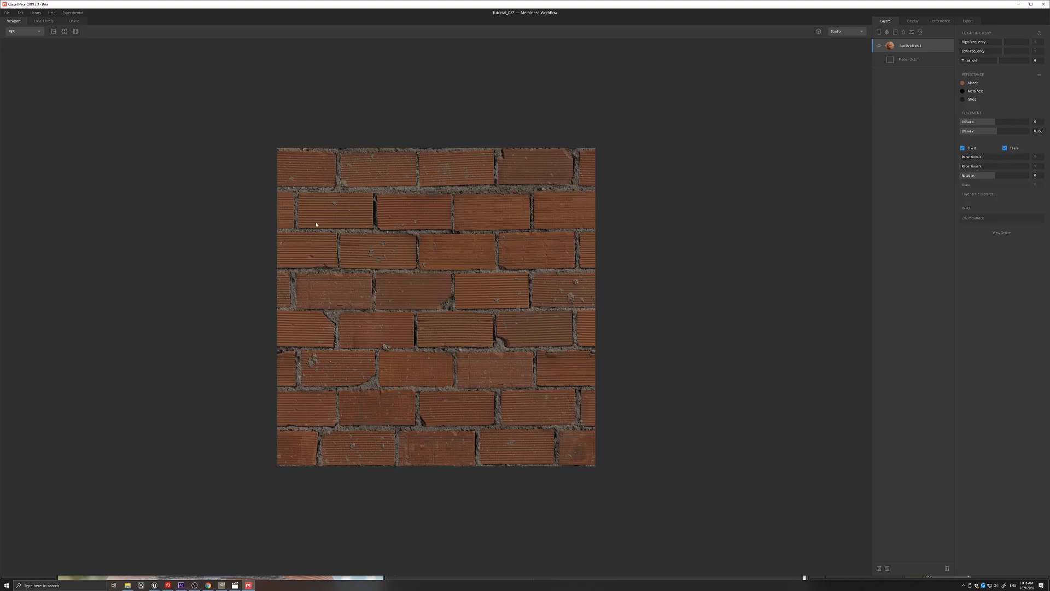
pyautogui.moveTo(339, 171)
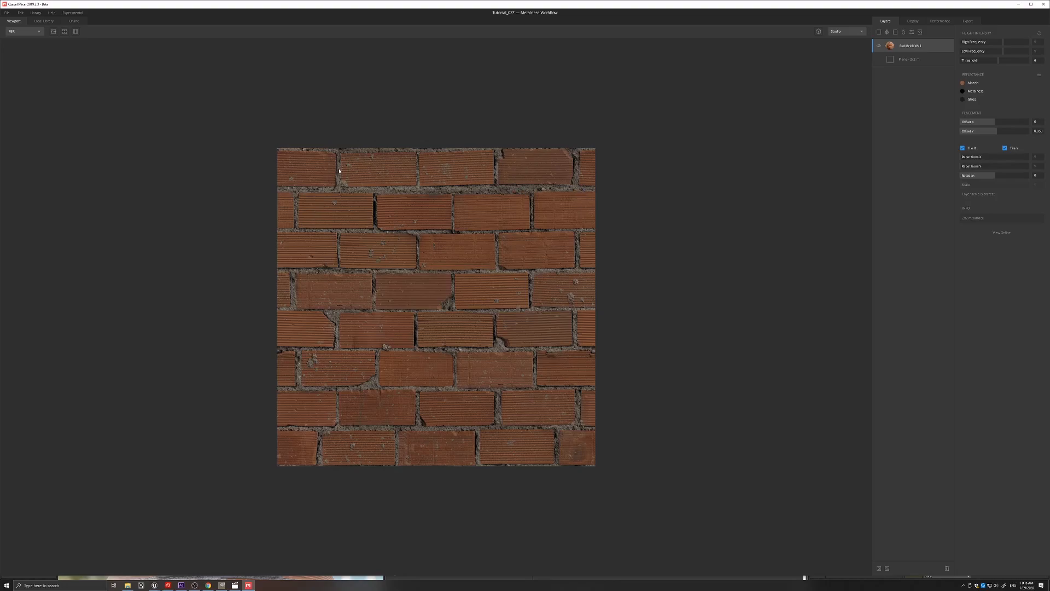
pyautogui.moveTo(338, 241)
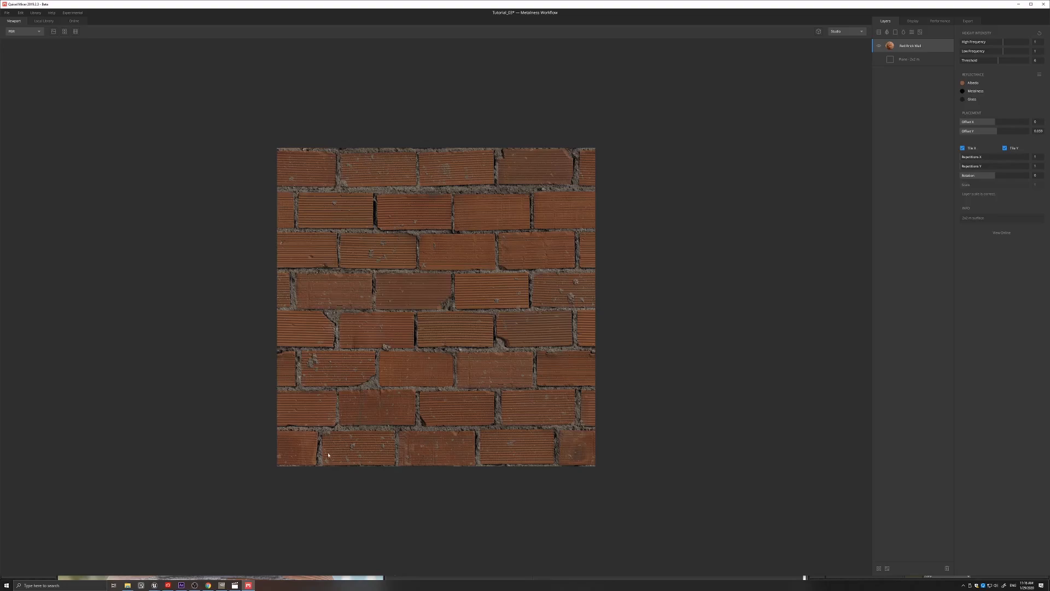
pyautogui.moveTo(460, 288)
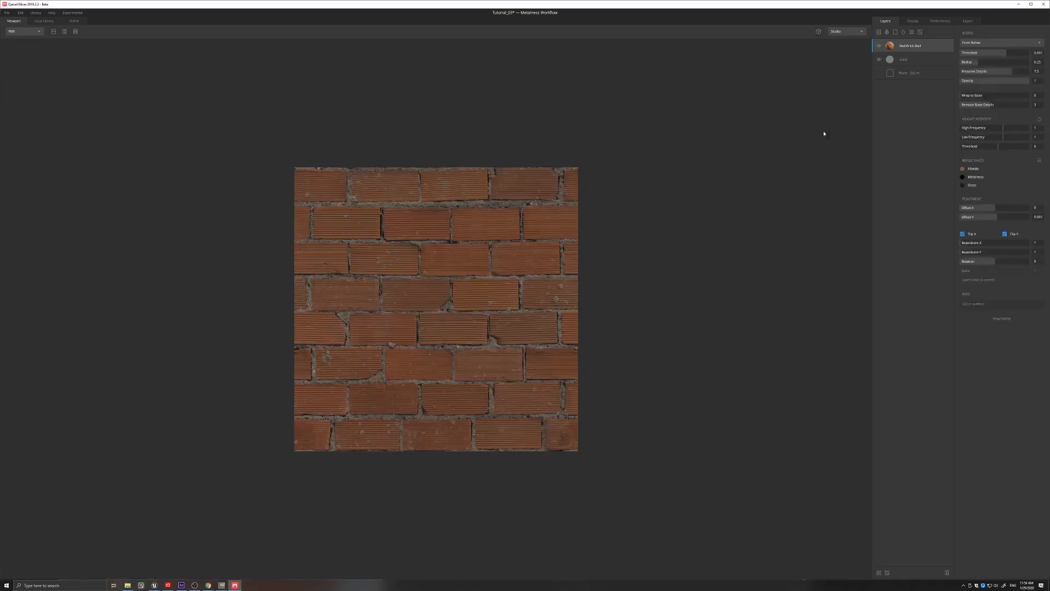
pyautogui.moveTo(910, 51)
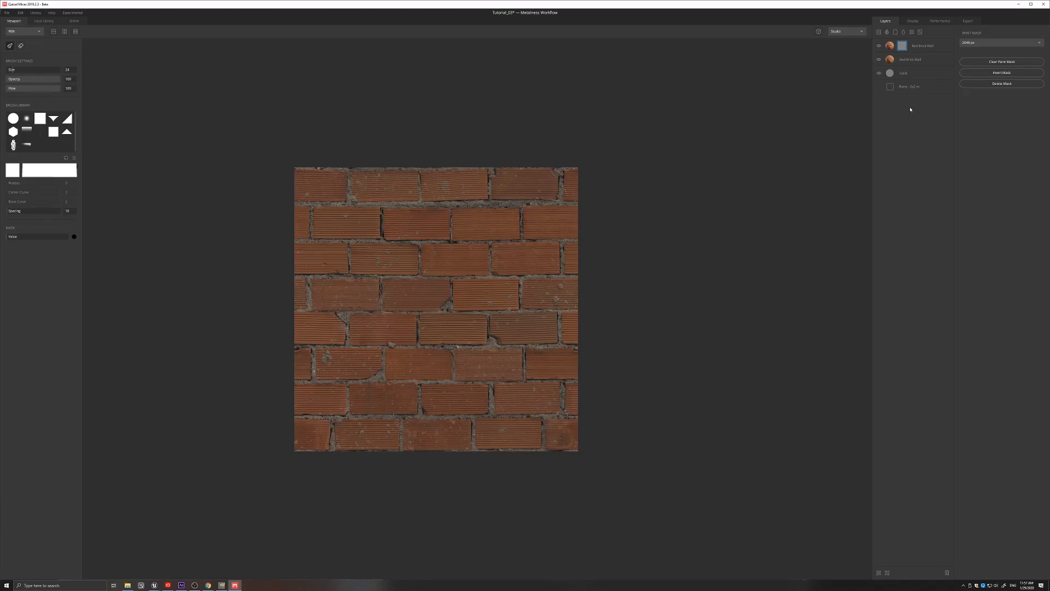
pyautogui.moveTo(879, 60)
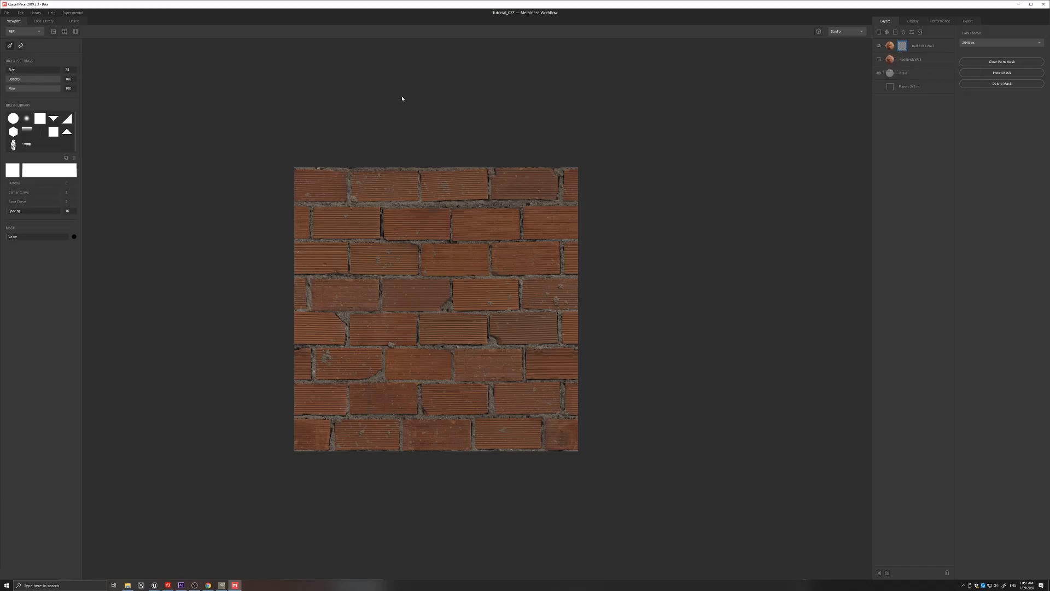
pyautogui.moveTo(210, 157)
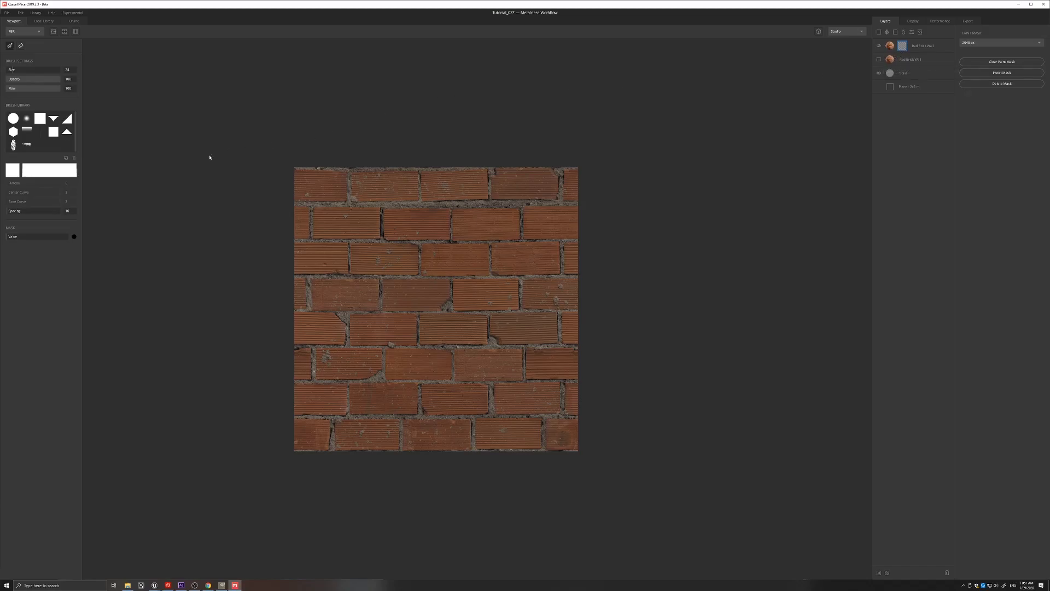
pyautogui.moveTo(29, 254)
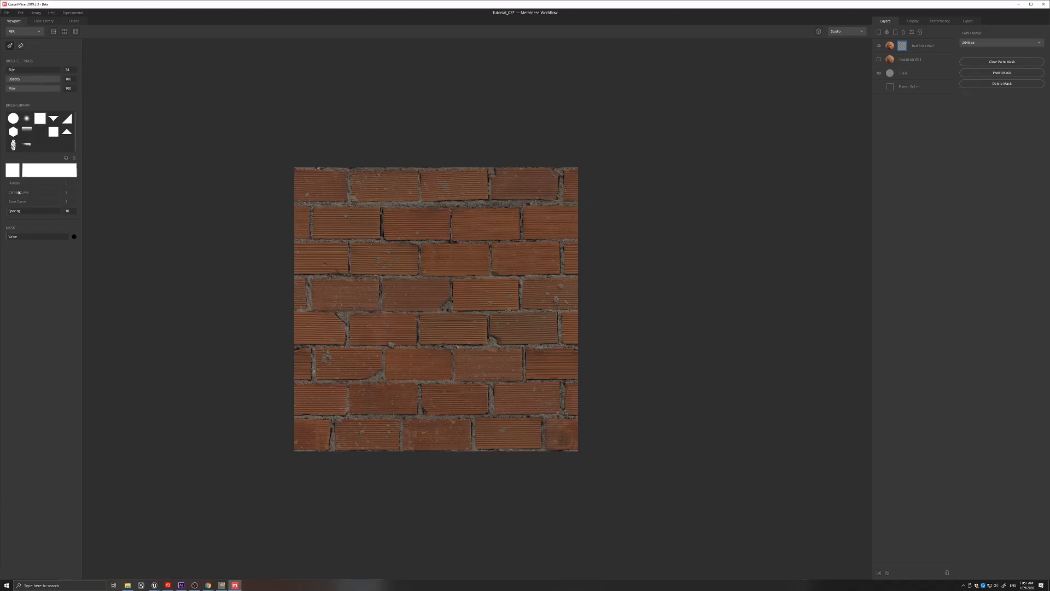
pyautogui.moveTo(59, 236)
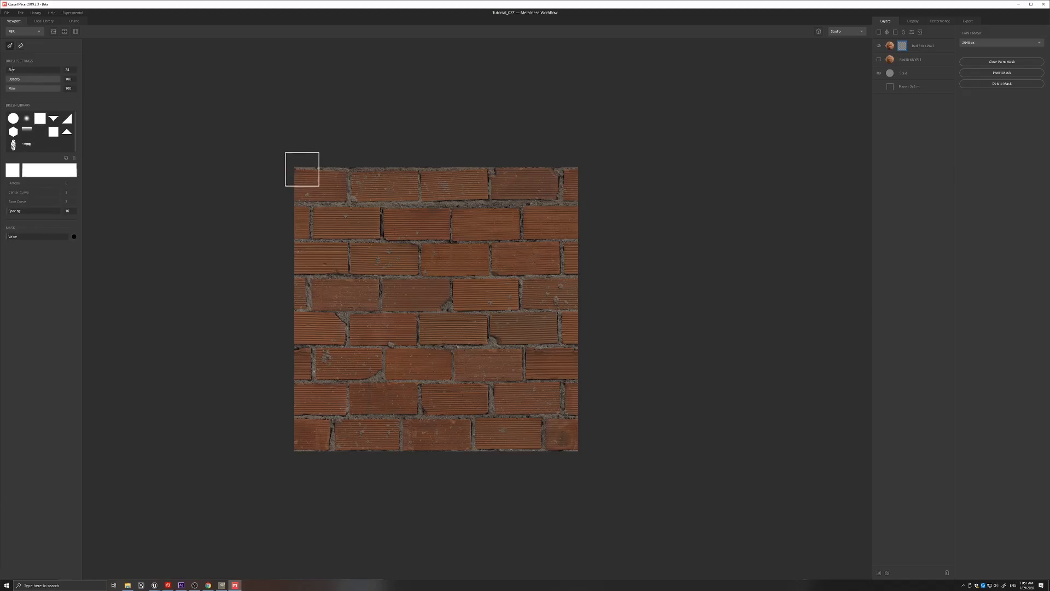
pyautogui.moveTo(302, 181)
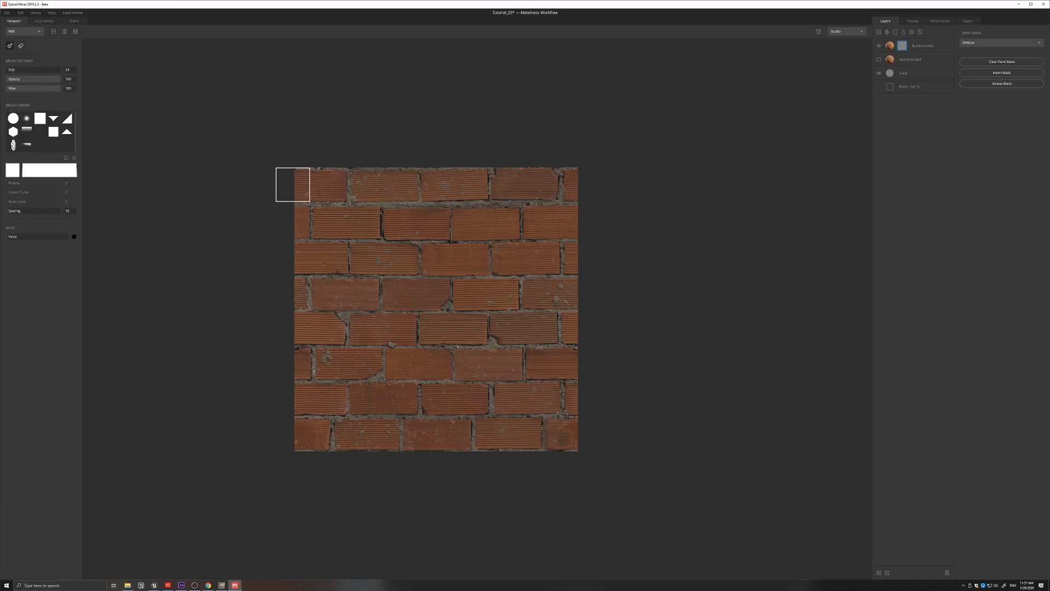
pyautogui.moveTo(456, 192)
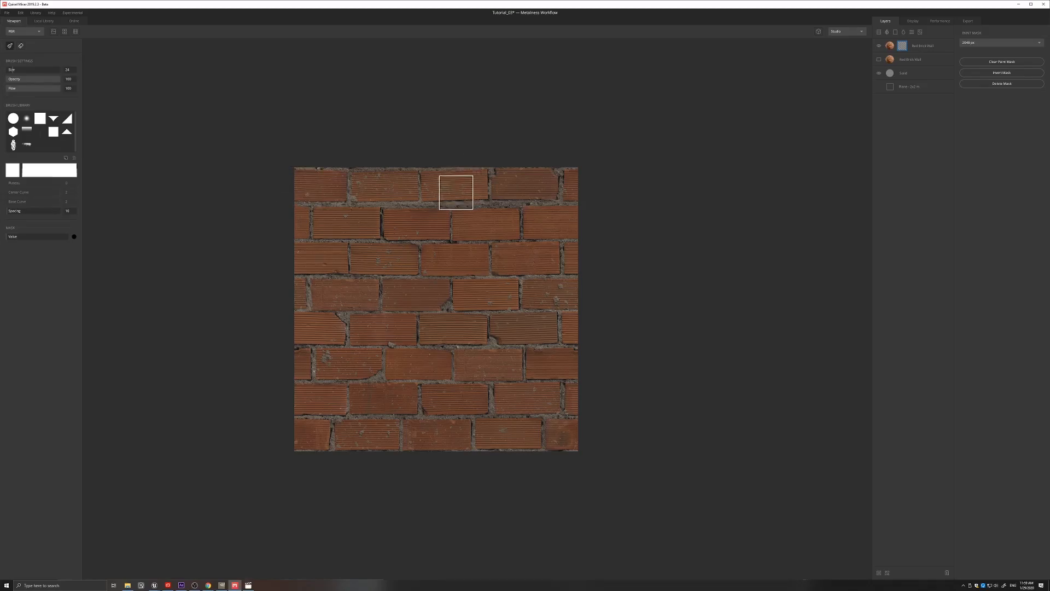
pyautogui.moveTo(293, 175)
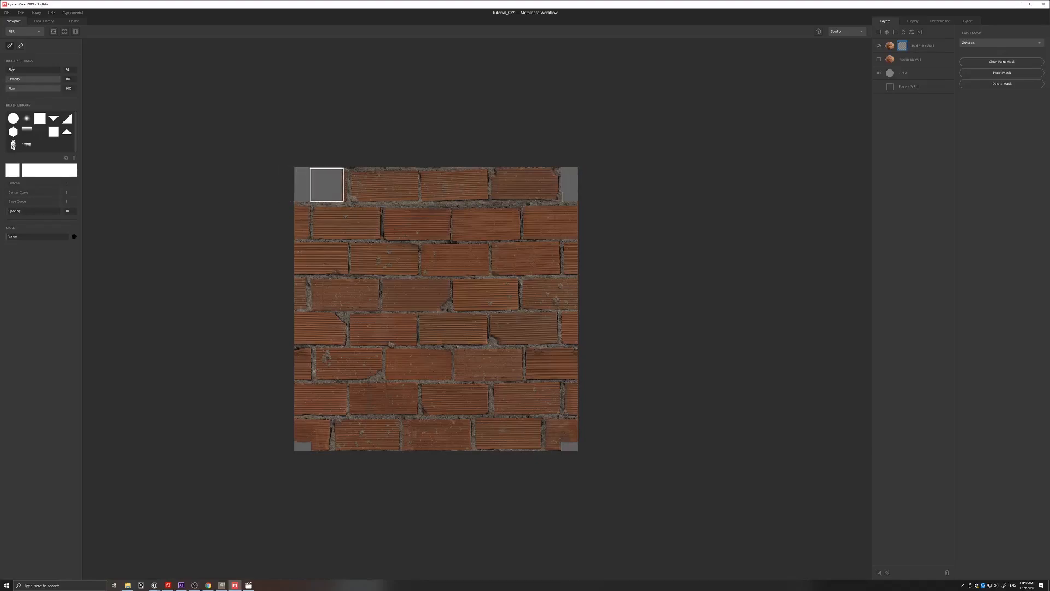
# Step: Paint out the top row of bricks on the brick layer's mask
pyautogui.moveTo(326, 185); pyautogui.dragTo(393, 183)
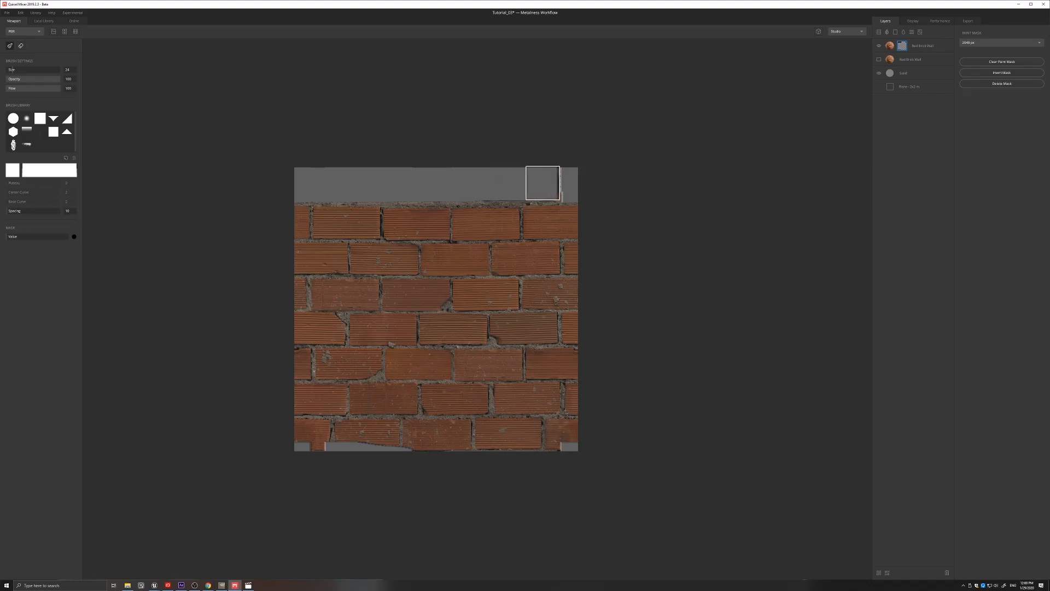
pyautogui.moveTo(542, 181)
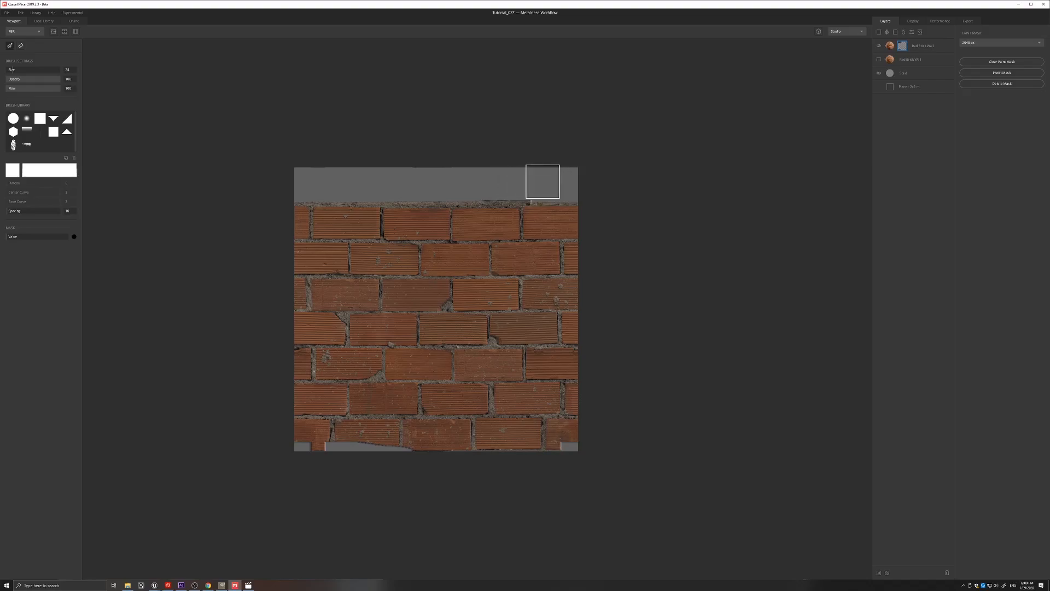
pyautogui.moveTo(478, 183)
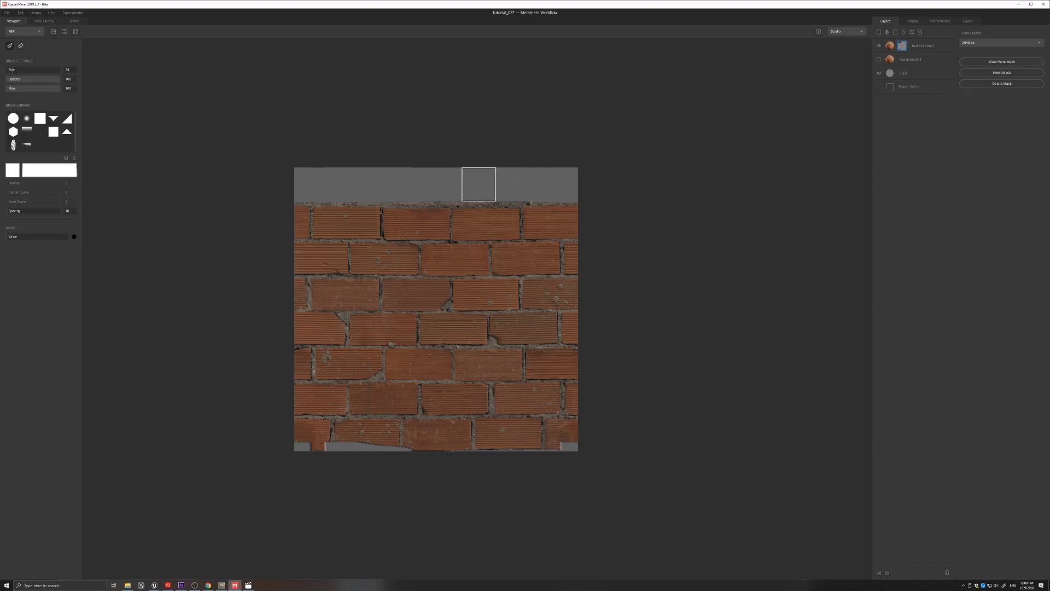
pyautogui.moveTo(314, 257)
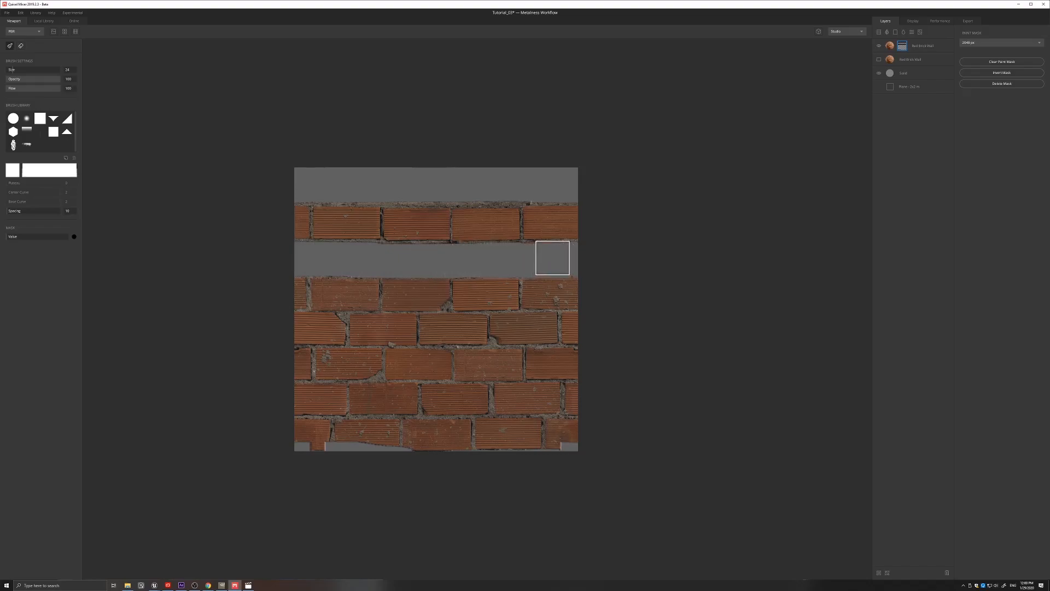
pyautogui.moveTo(535, 257)
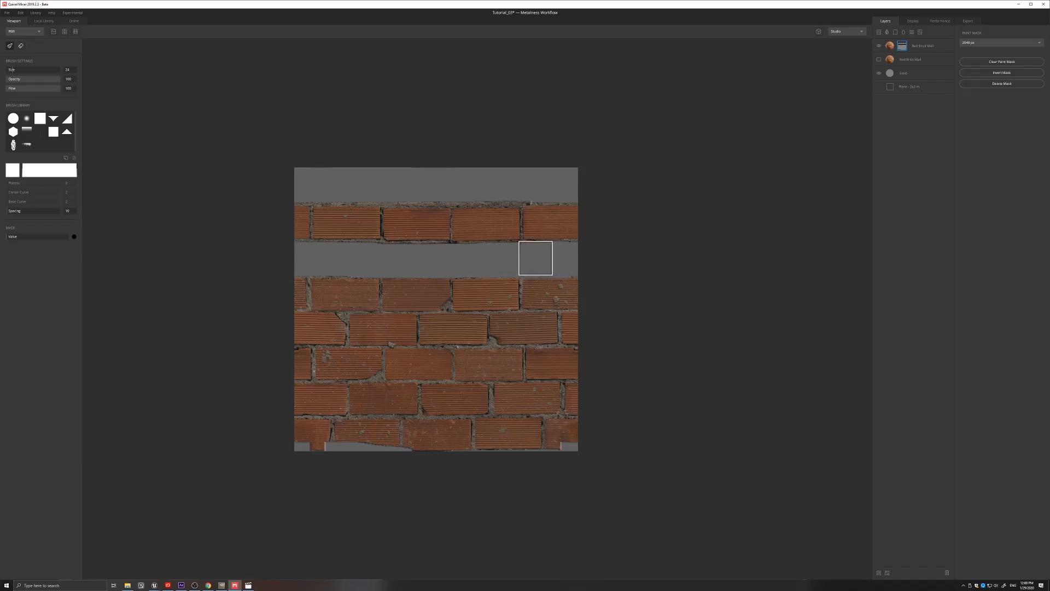
pyautogui.moveTo(421, 281)
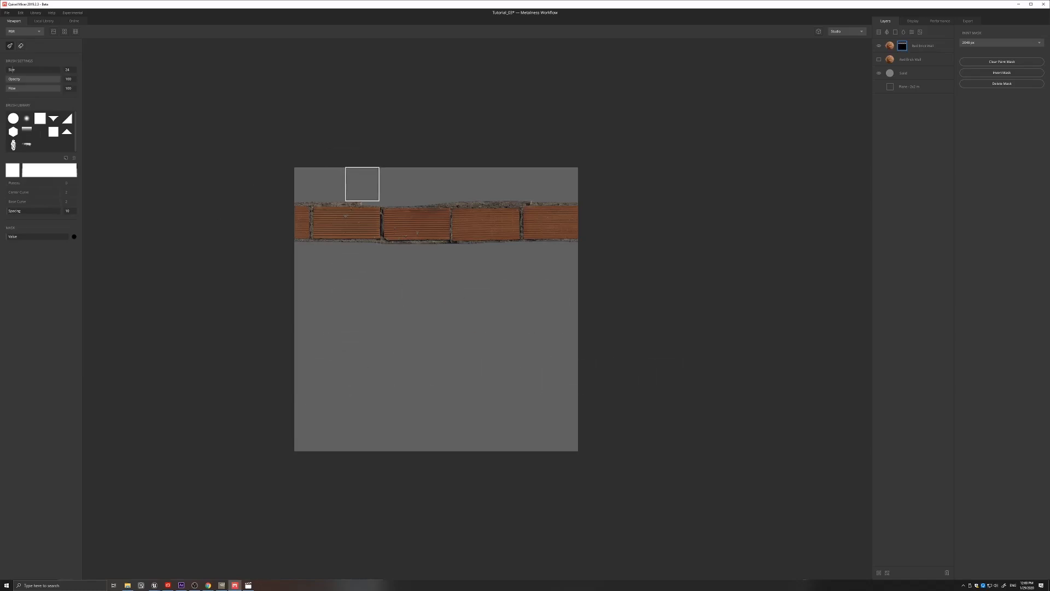
pyautogui.moveTo(365, 186)
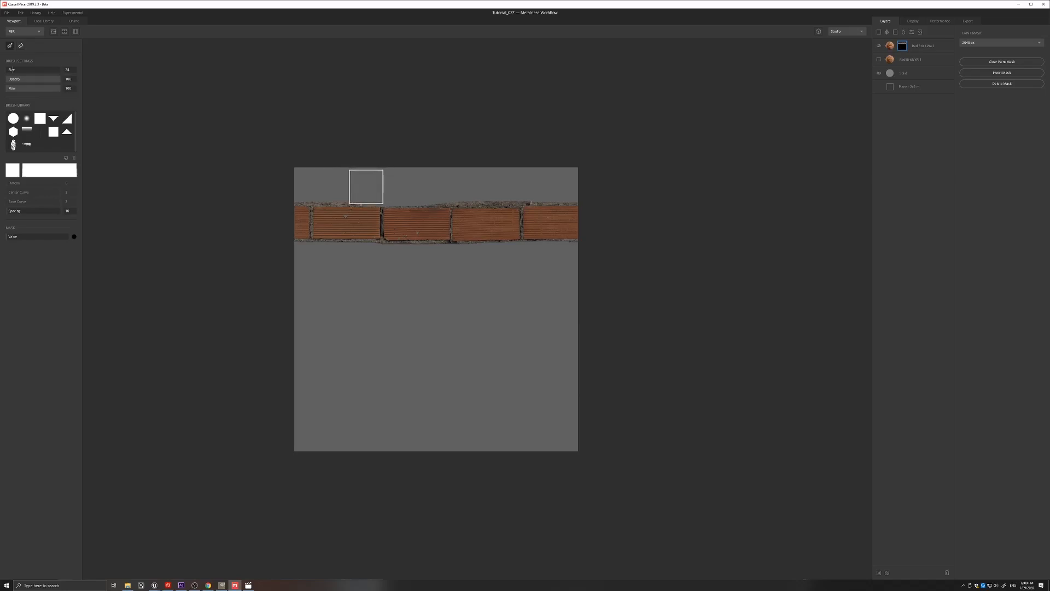
pyautogui.moveTo(321, 186)
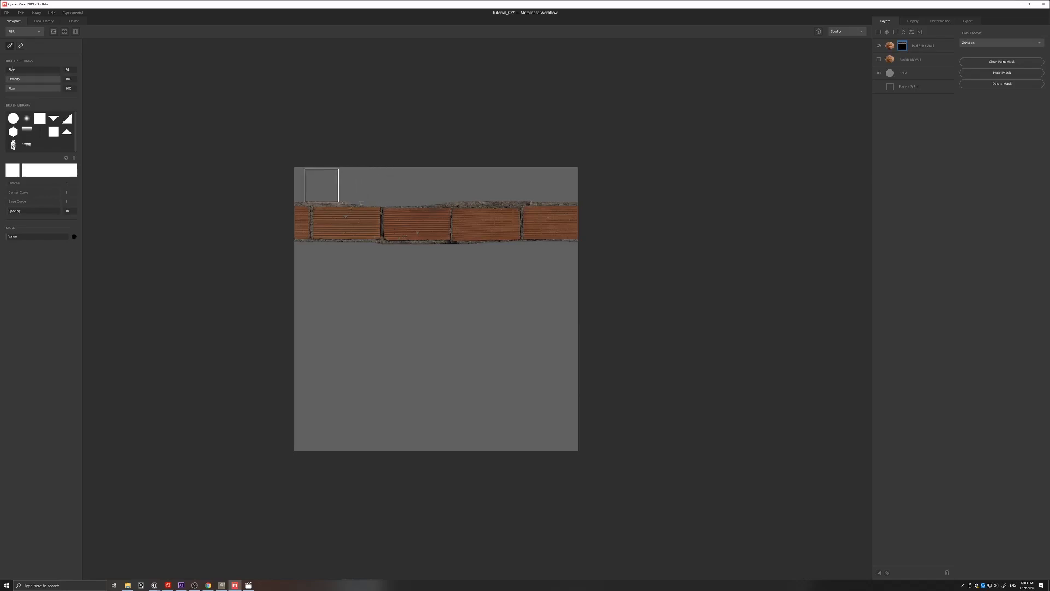
pyautogui.moveTo(499, 186)
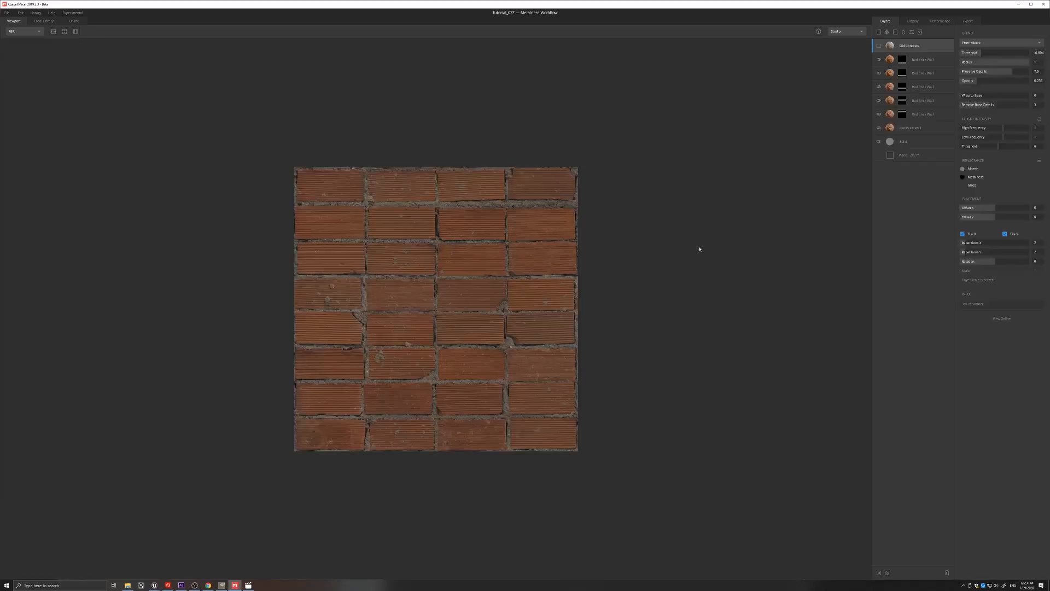
pyautogui.moveTo(601, 217)
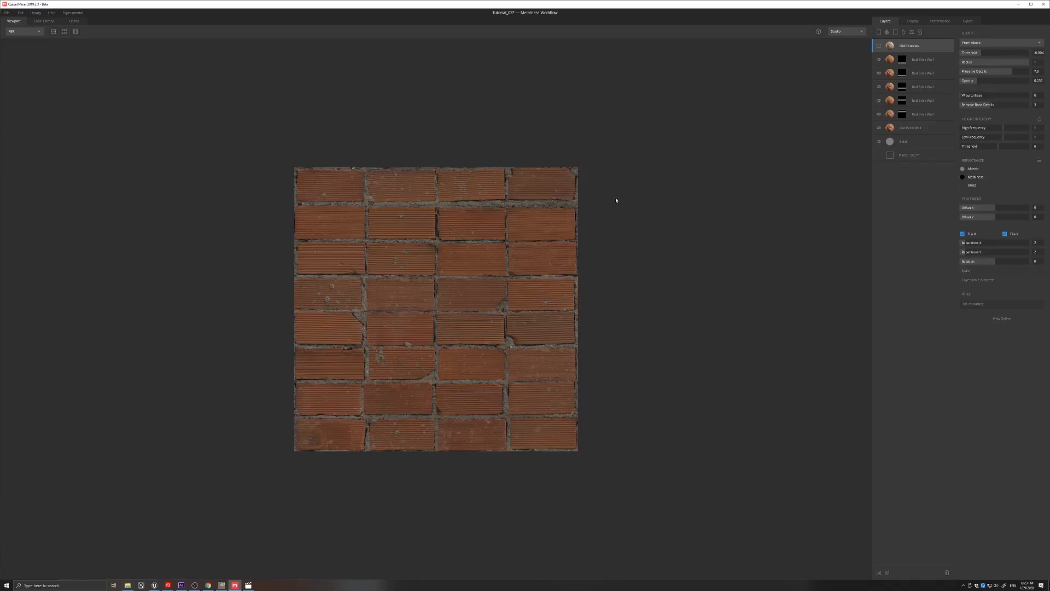
pyautogui.moveTo(612, 197)
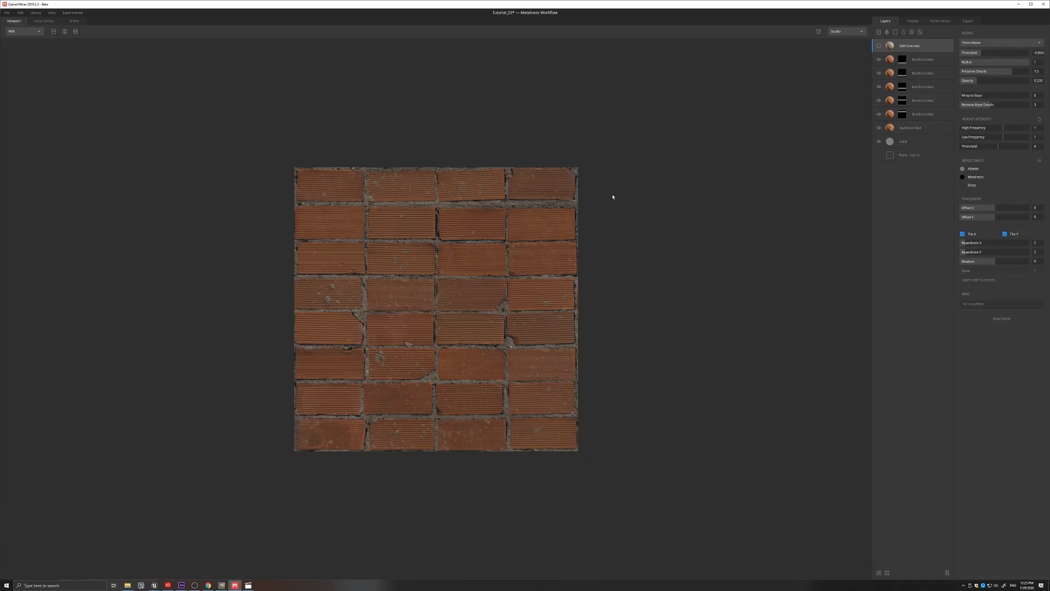
pyautogui.moveTo(594, 207)
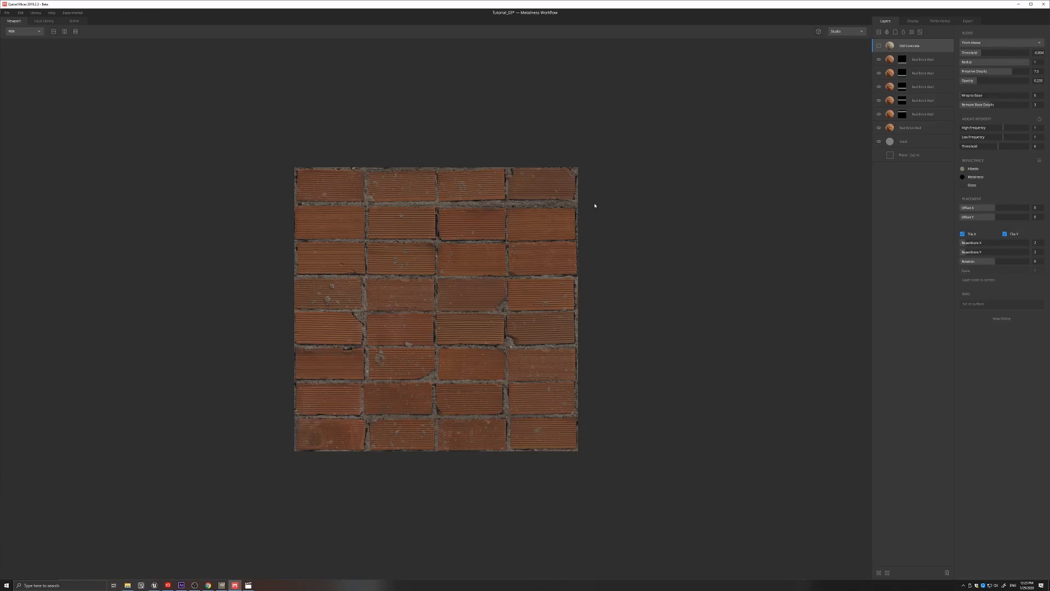
pyautogui.moveTo(577, 230)
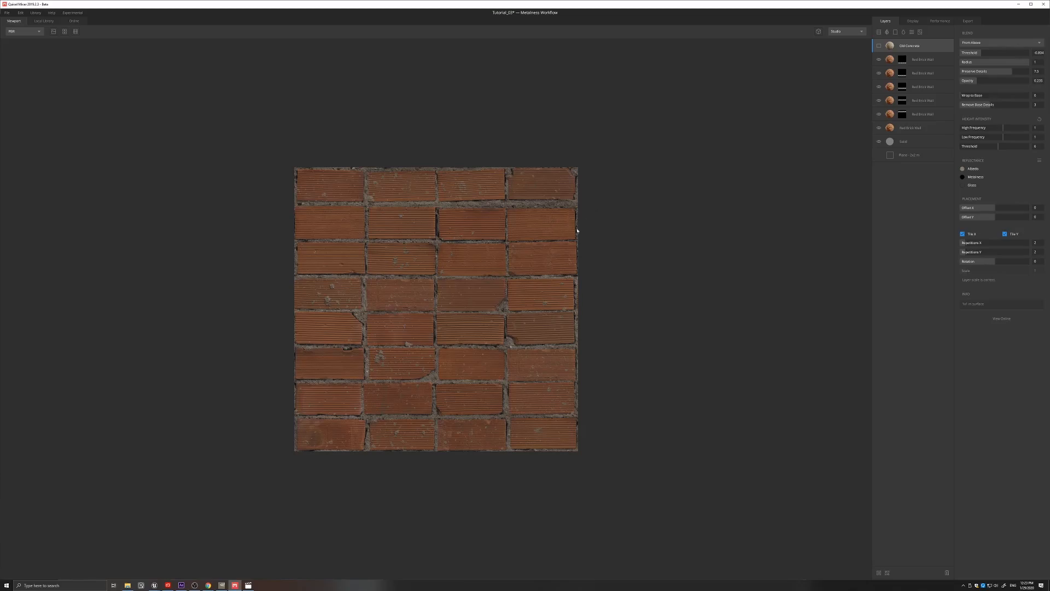
pyautogui.moveTo(612, 225)
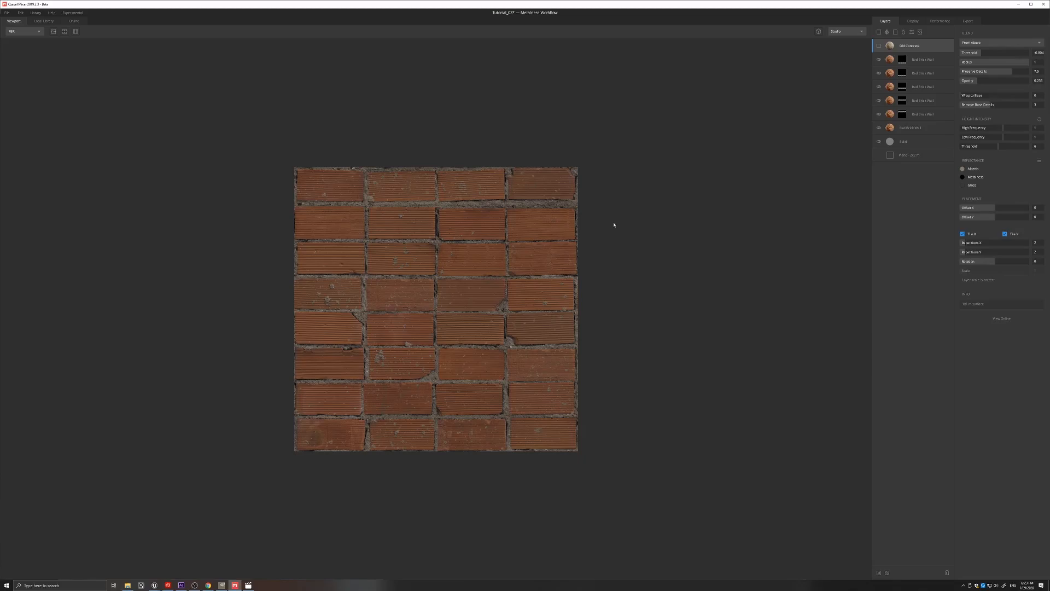
pyautogui.moveTo(608, 233)
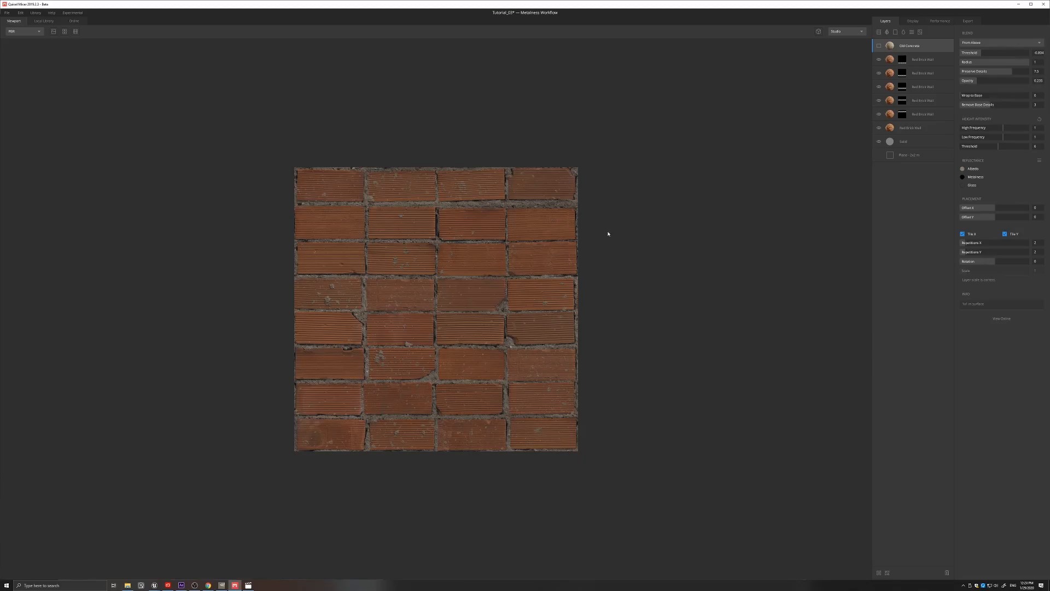
pyautogui.moveTo(862, 92)
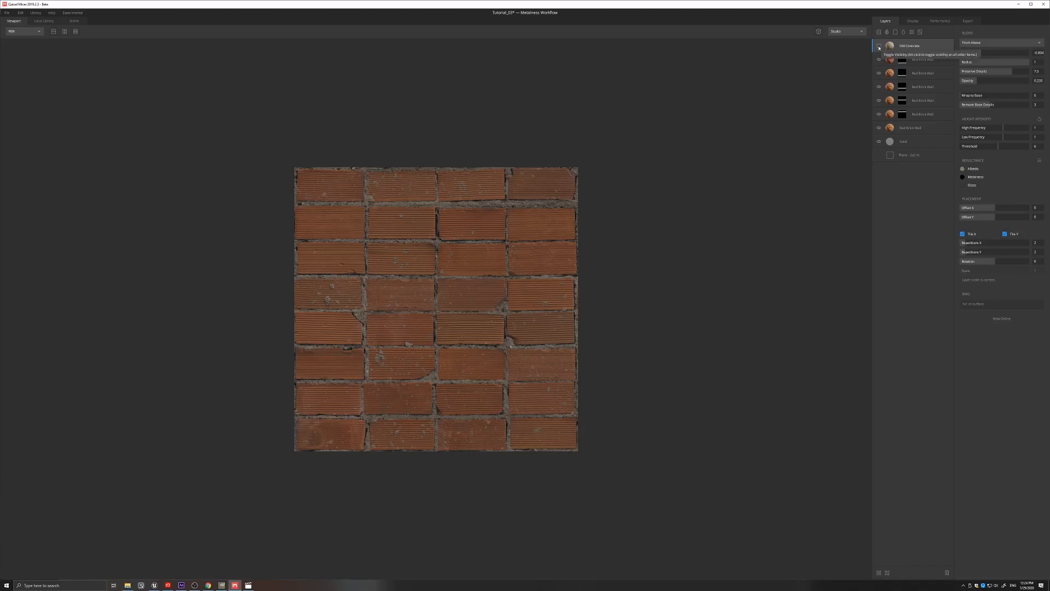
# Step: Adjust the Old Concrete layer so it covers the bricks more strongly
pyautogui.click(879, 46)
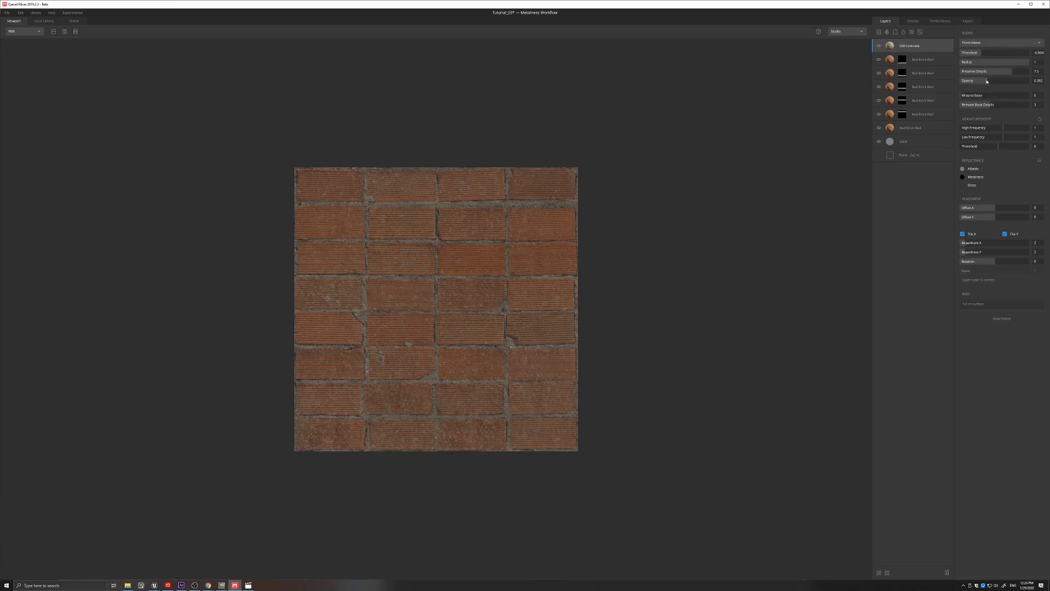
pyautogui.moveTo(712, 181)
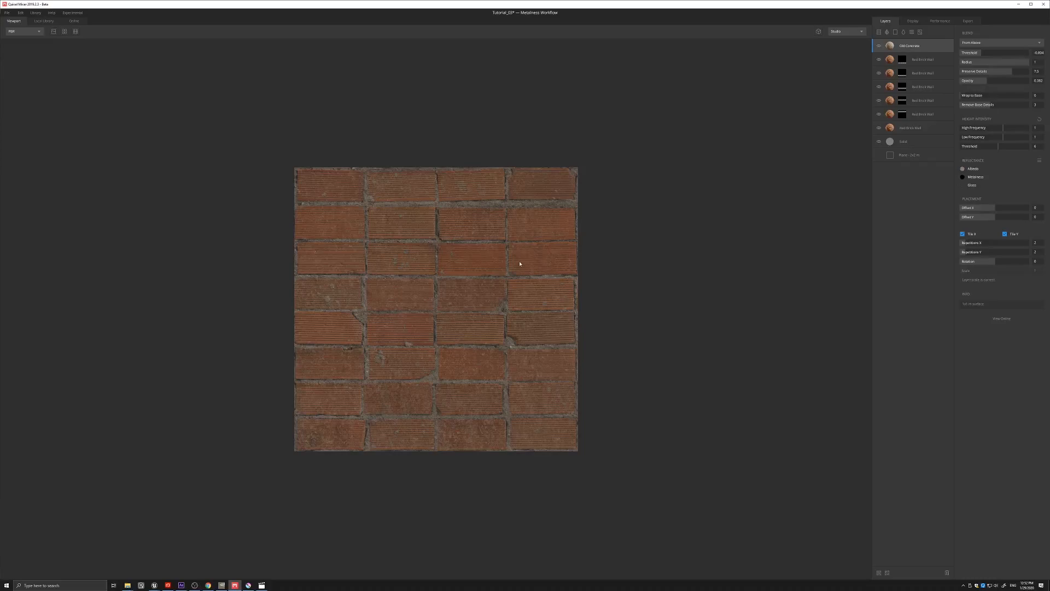
pyautogui.moveTo(299, 322)
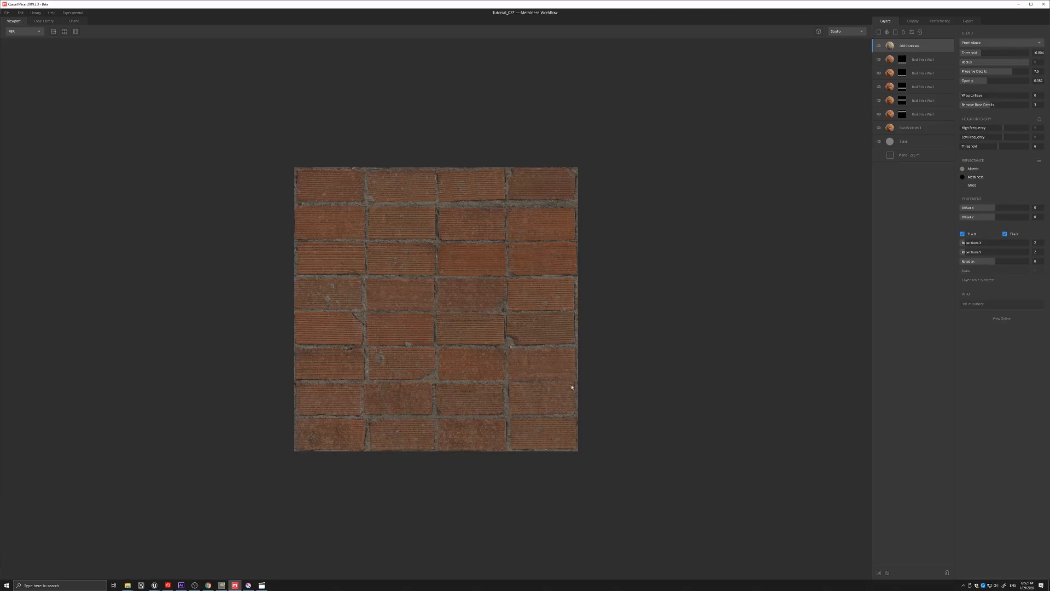
pyautogui.moveTo(469, 199)
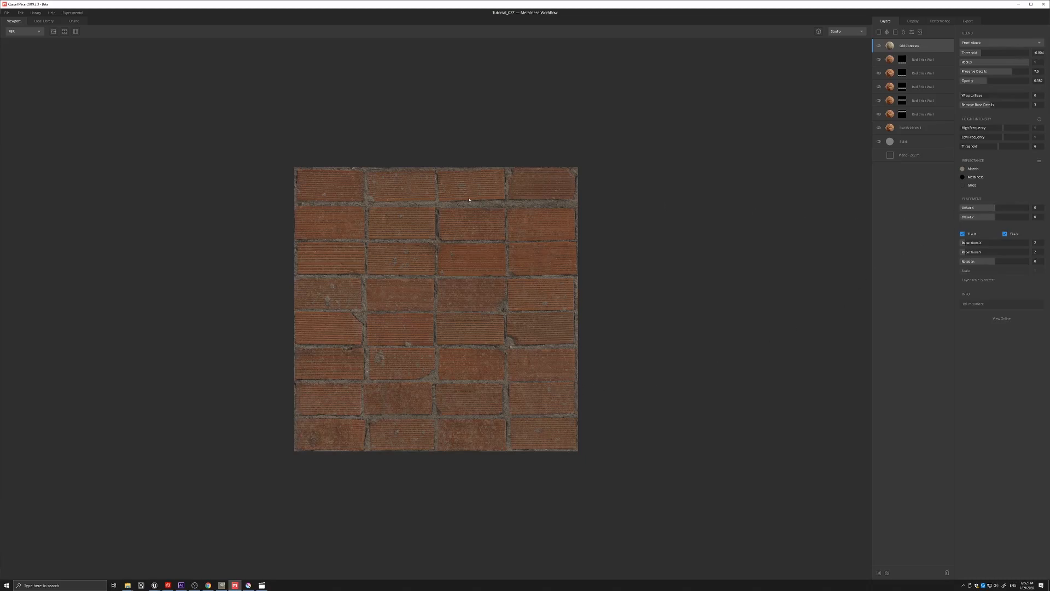
pyautogui.click(911, 128)
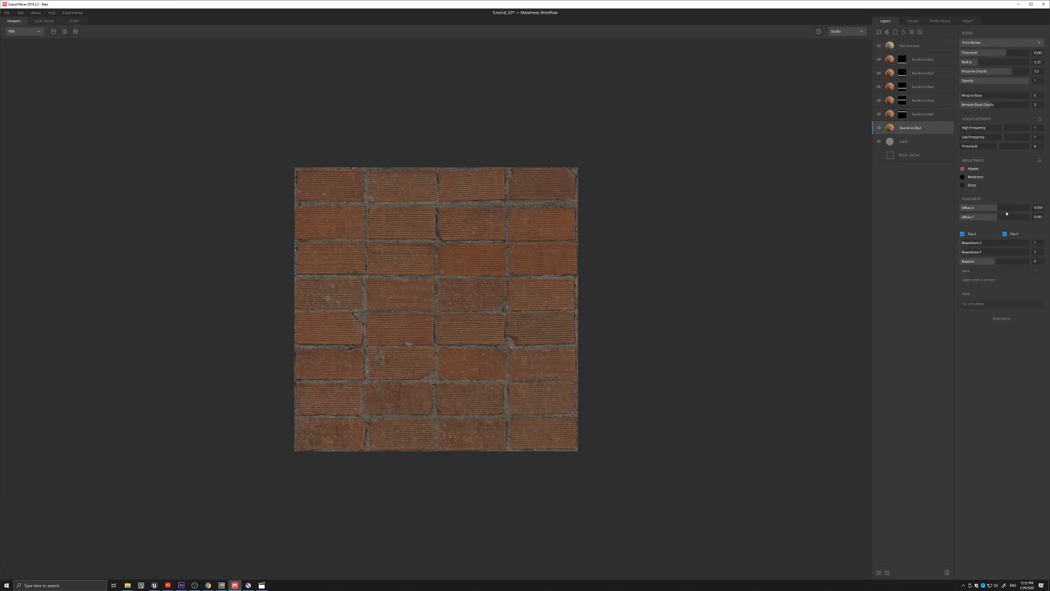
pyautogui.moveTo(488, 200)
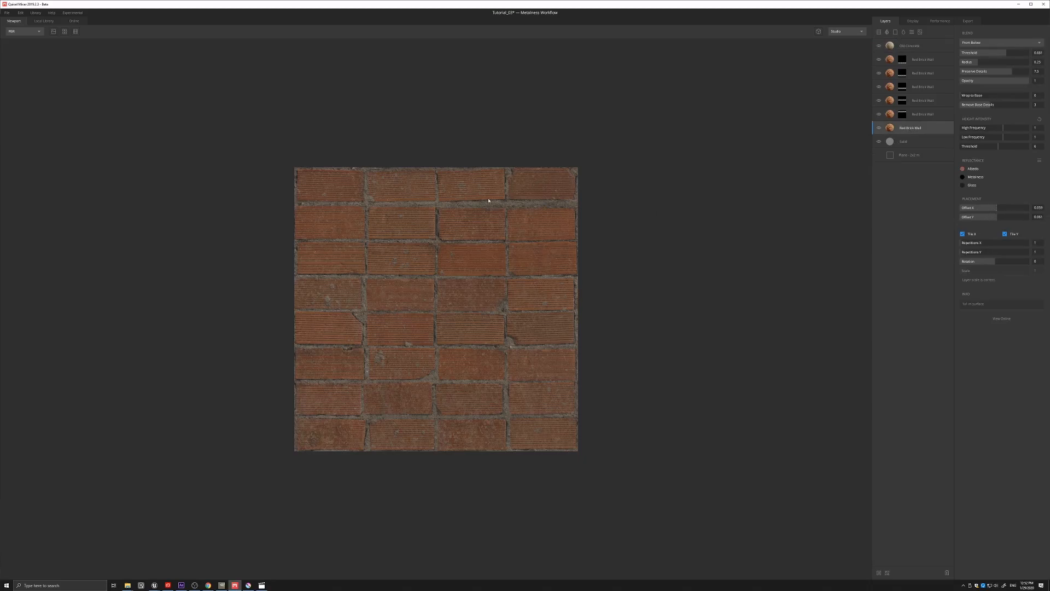
pyautogui.moveTo(675, 257)
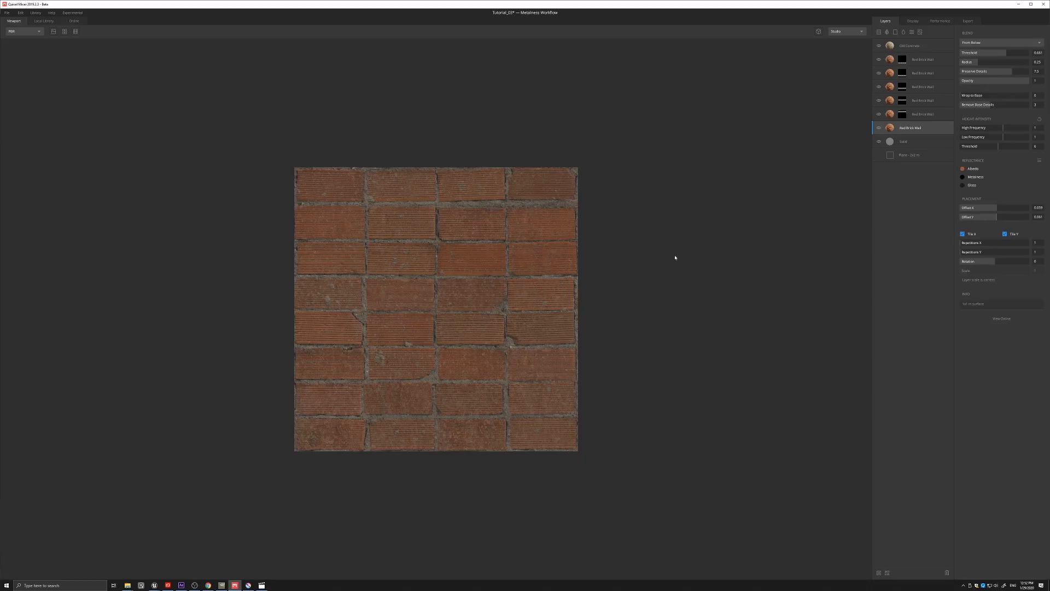
pyautogui.click(910, 46)
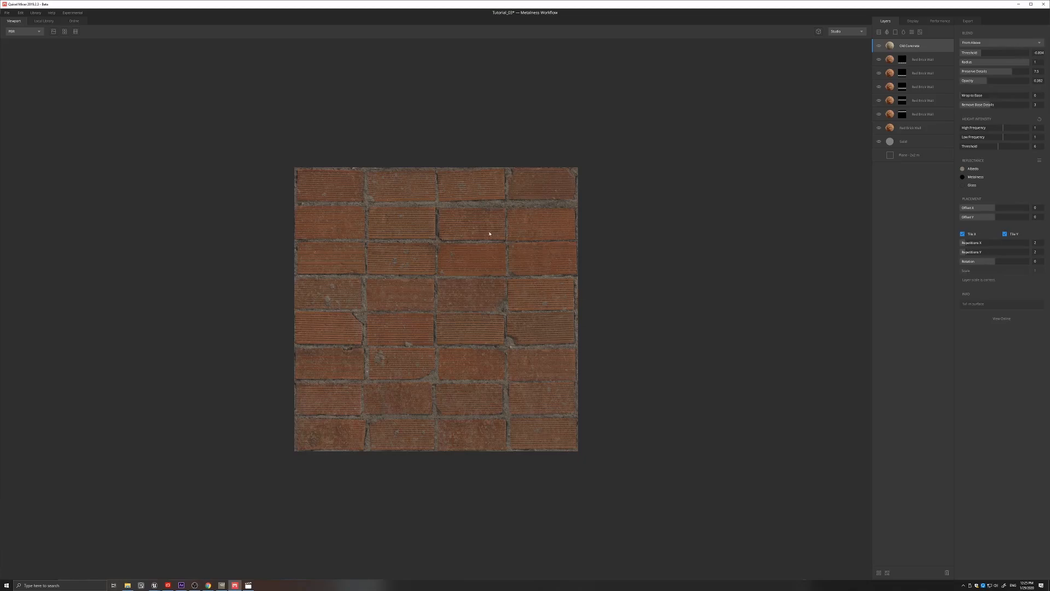
pyautogui.moveTo(487, 229)
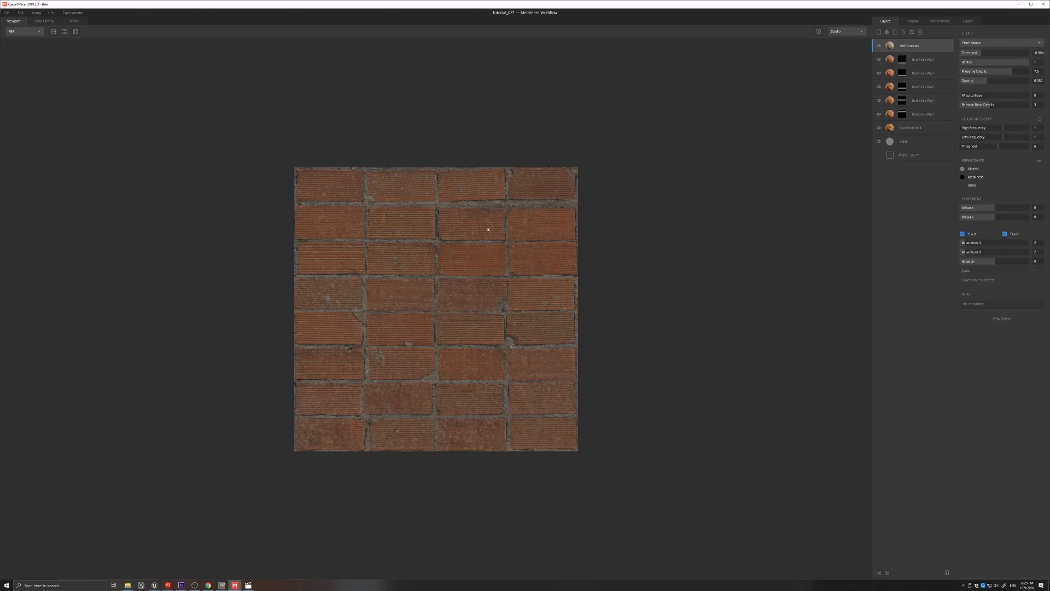
pyautogui.moveTo(474, 215)
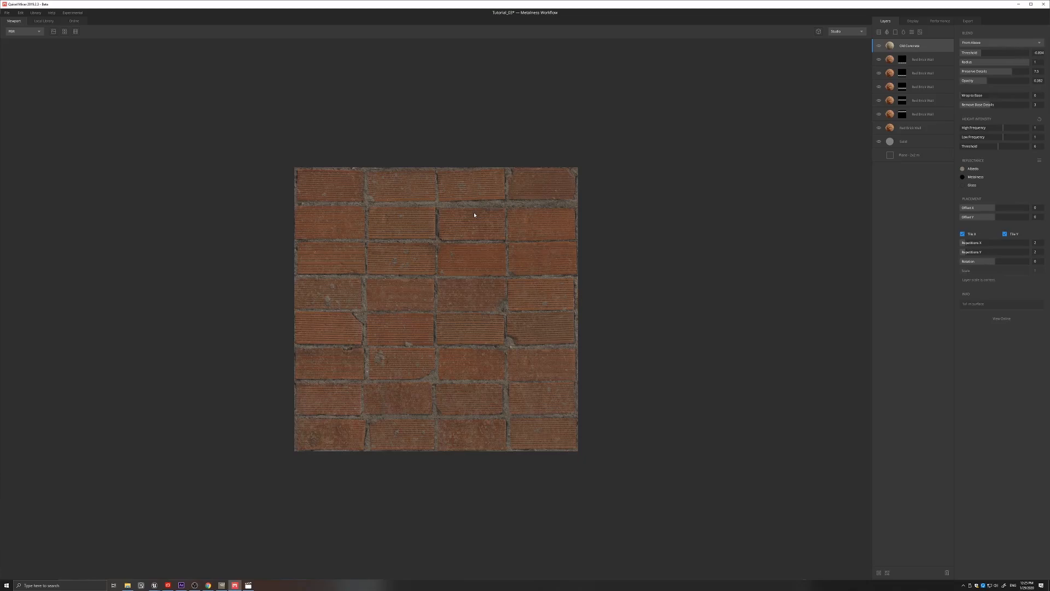
pyautogui.moveTo(479, 213)
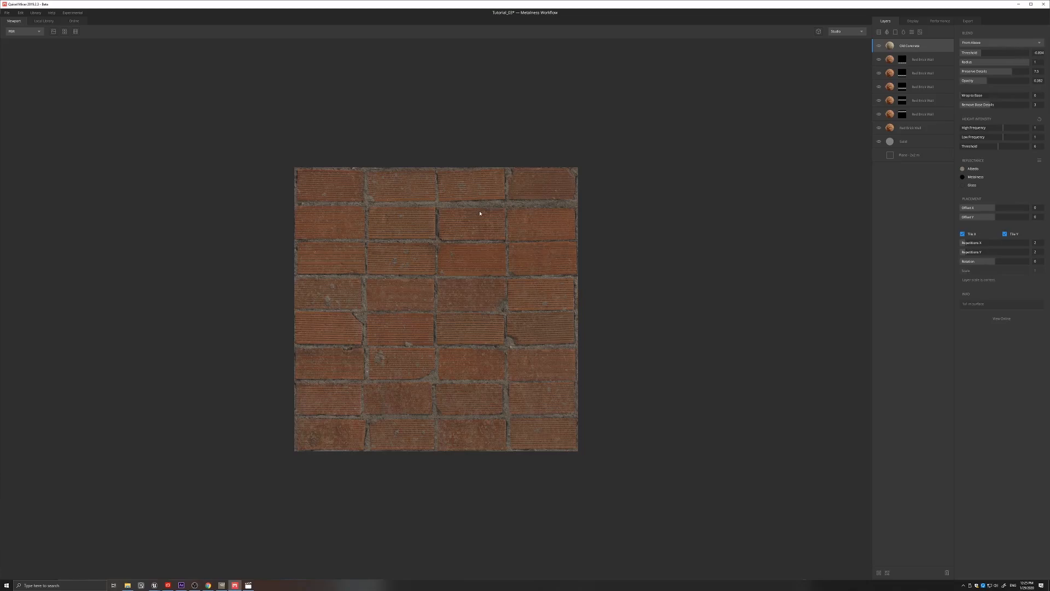
pyautogui.moveTo(487, 211)
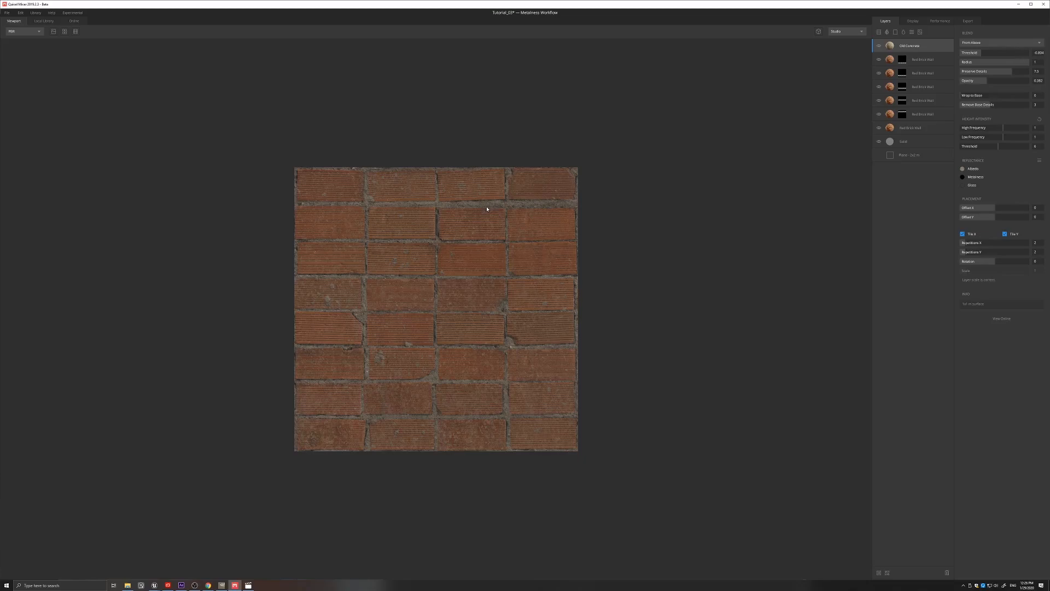
pyautogui.moveTo(484, 209)
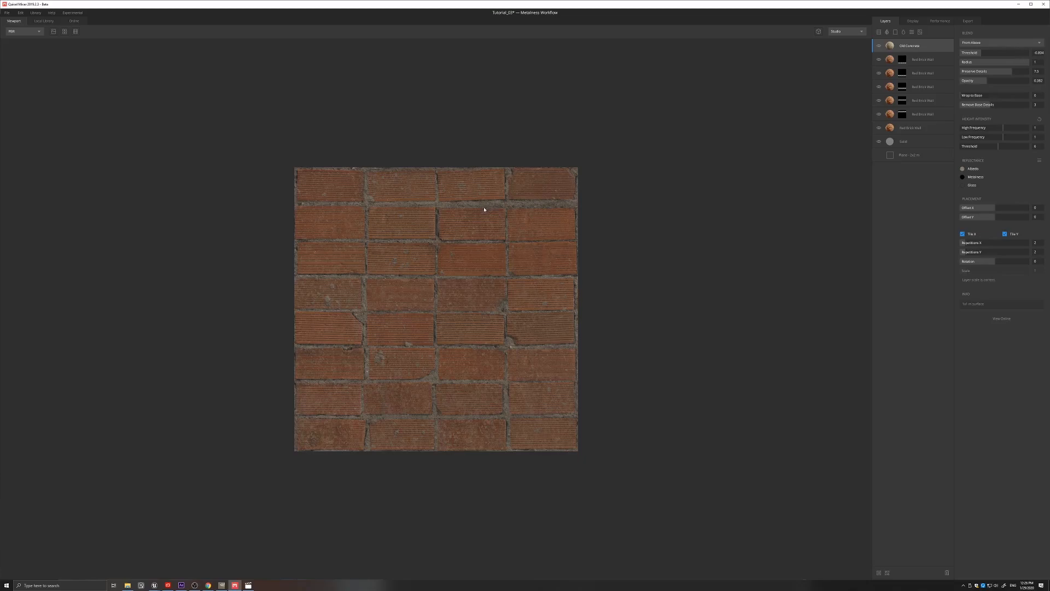